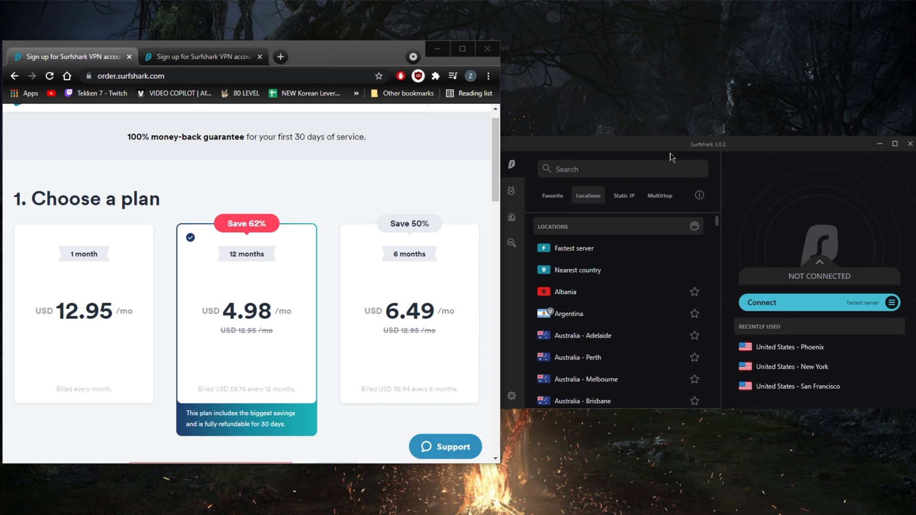
pyautogui.moveTo(292, 186)
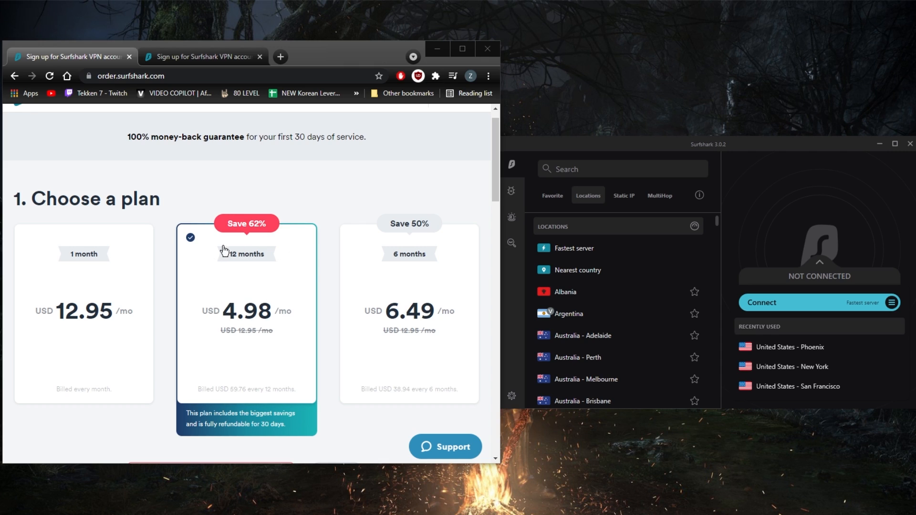
pyautogui.moveTo(264, 276)
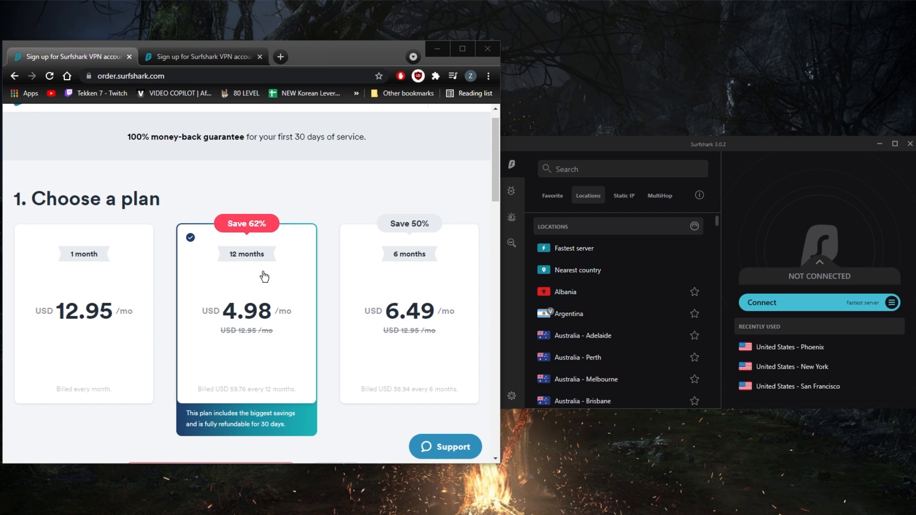
pyautogui.moveTo(226, 407)
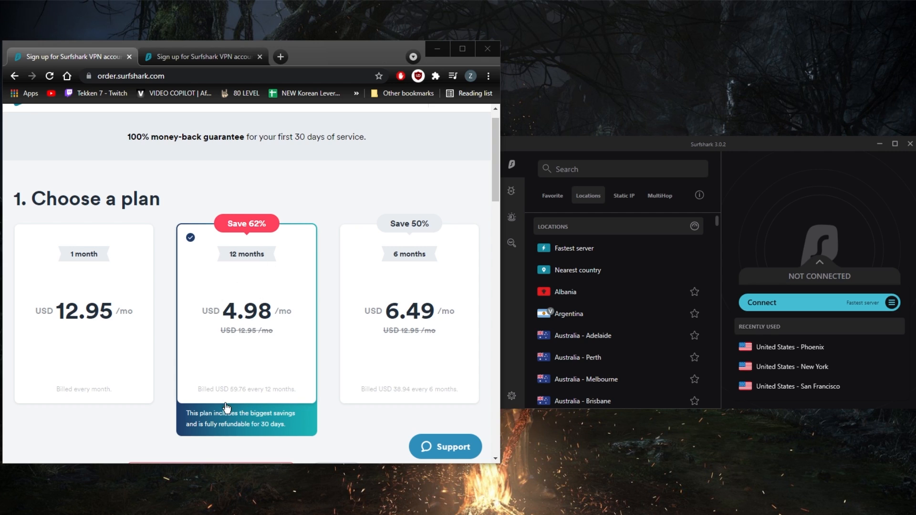
pyautogui.moveTo(248, 227)
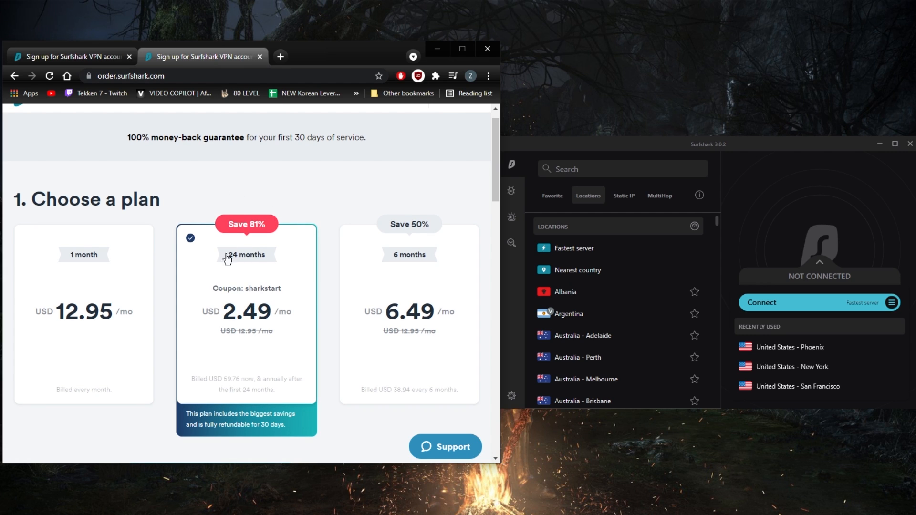
pyautogui.moveTo(229, 309)
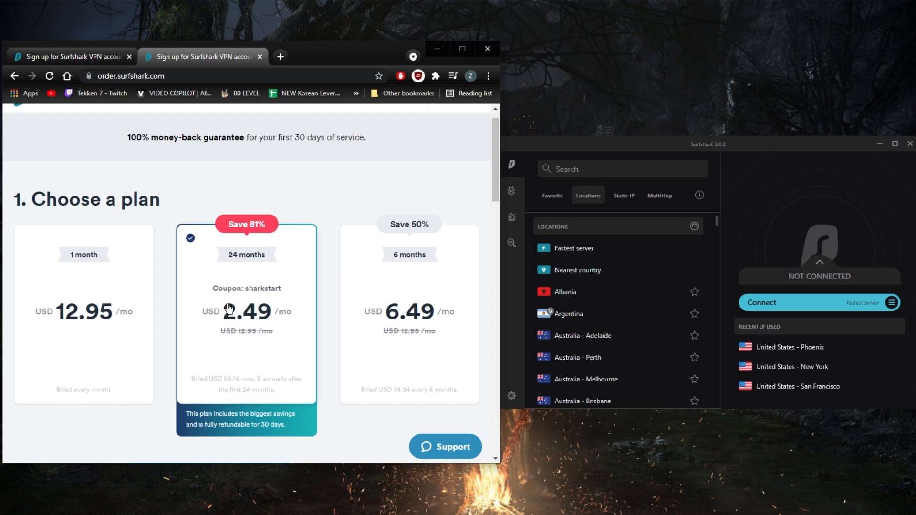
pyautogui.moveTo(389, 226)
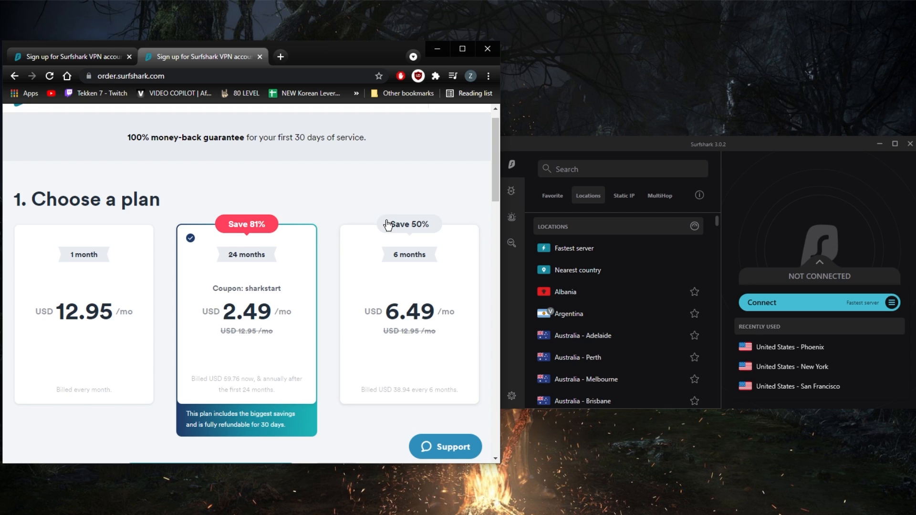
pyautogui.moveTo(270, 205)
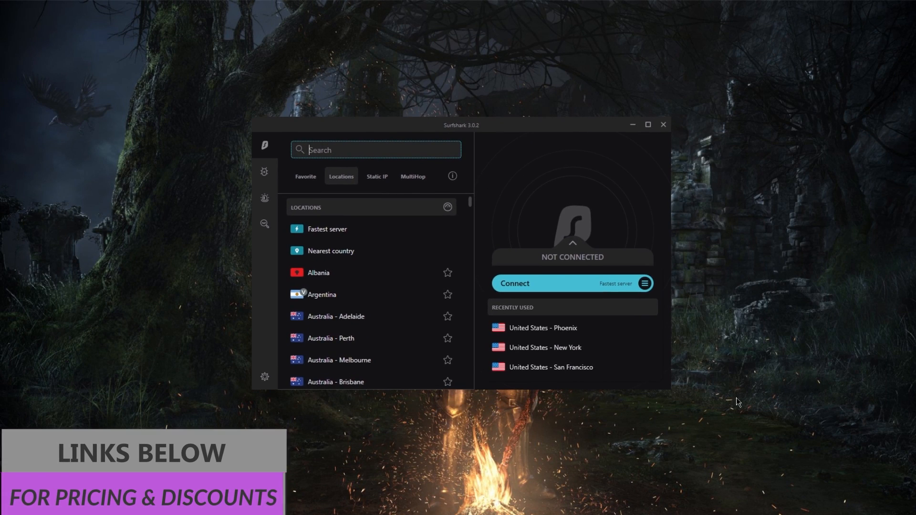
pyautogui.moveTo(671, 395)
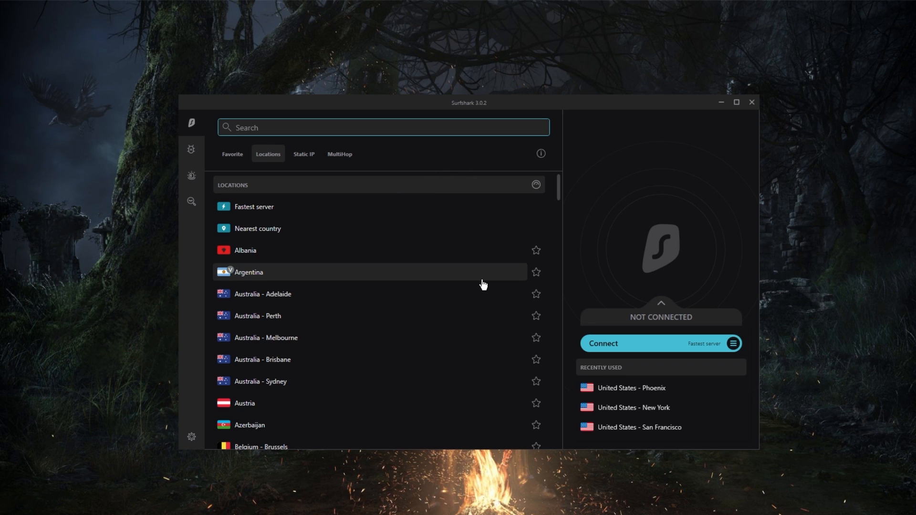
pyautogui.moveTo(466, 293)
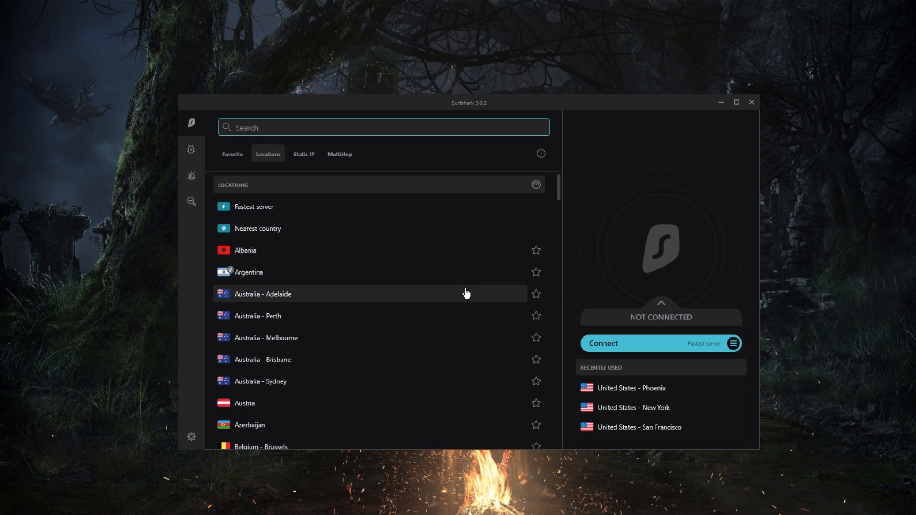
pyautogui.moveTo(403, 271)
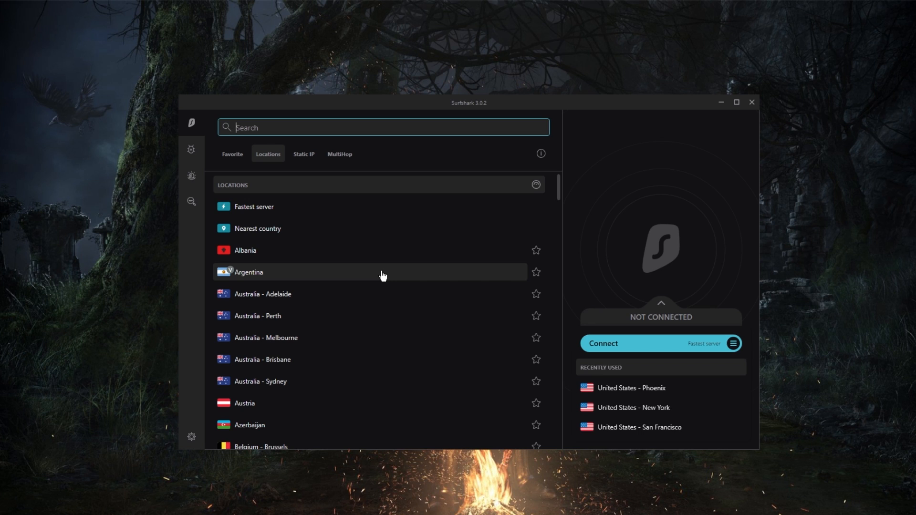
# Step: Browse the MultiHop server pairs and the static IP server list, then open Settings
pyautogui.click(339, 155)
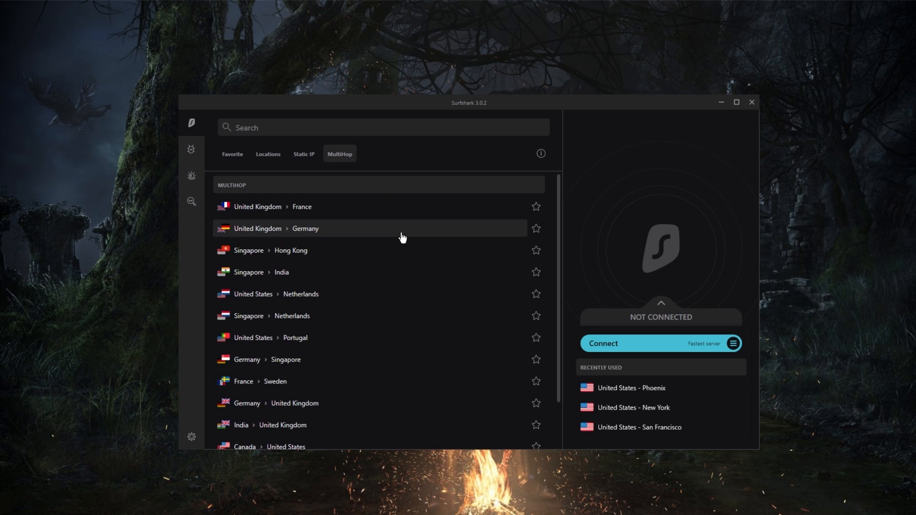
pyautogui.moveTo(341, 250)
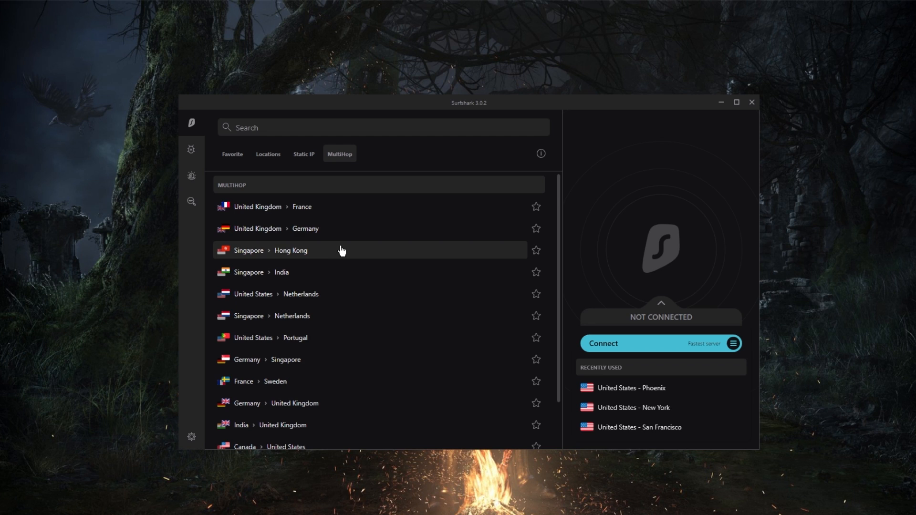
pyautogui.moveTo(344, 228)
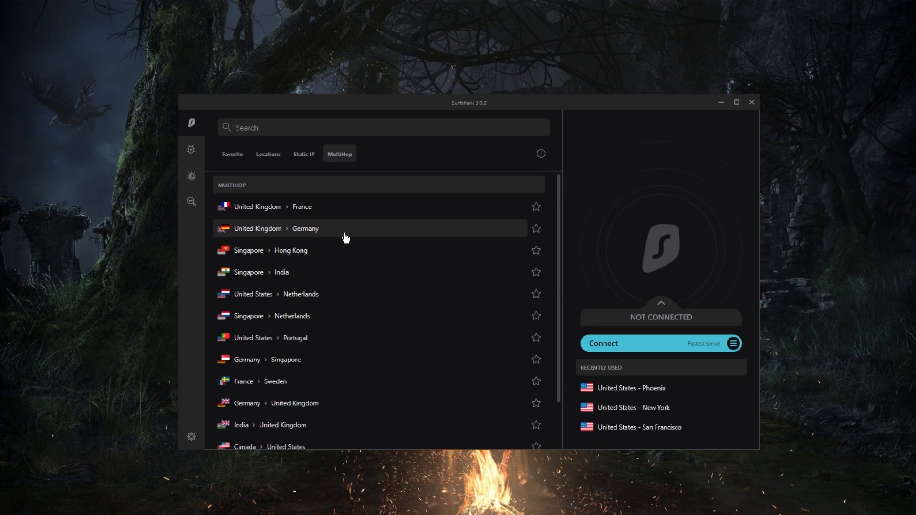
pyautogui.click(303, 153)
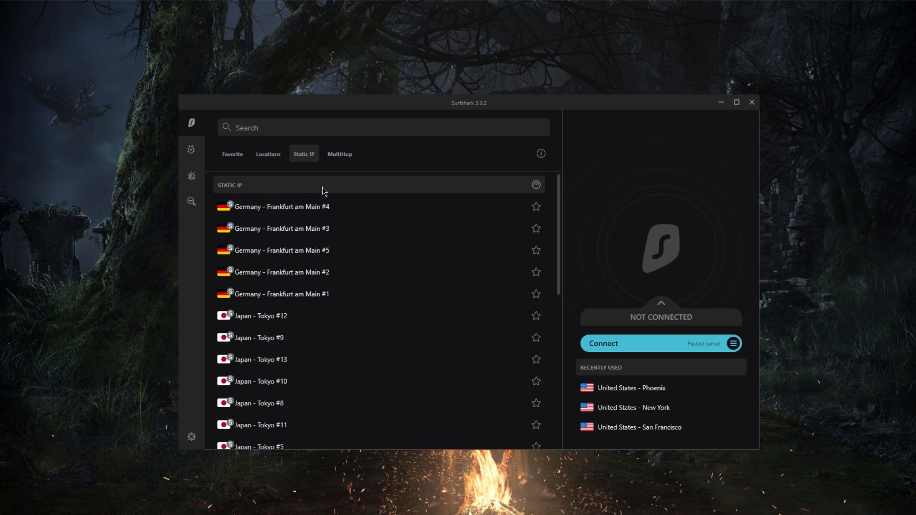
pyautogui.moveTo(310, 207)
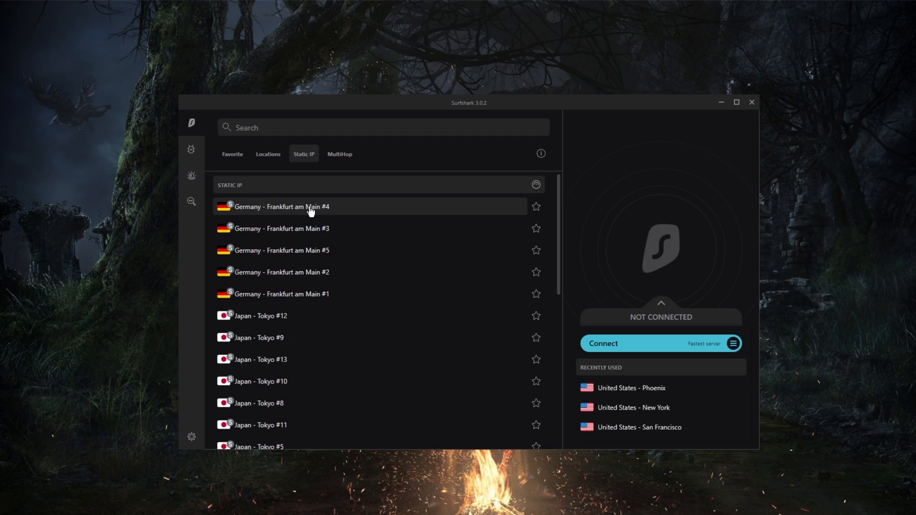
pyautogui.moveTo(255, 169)
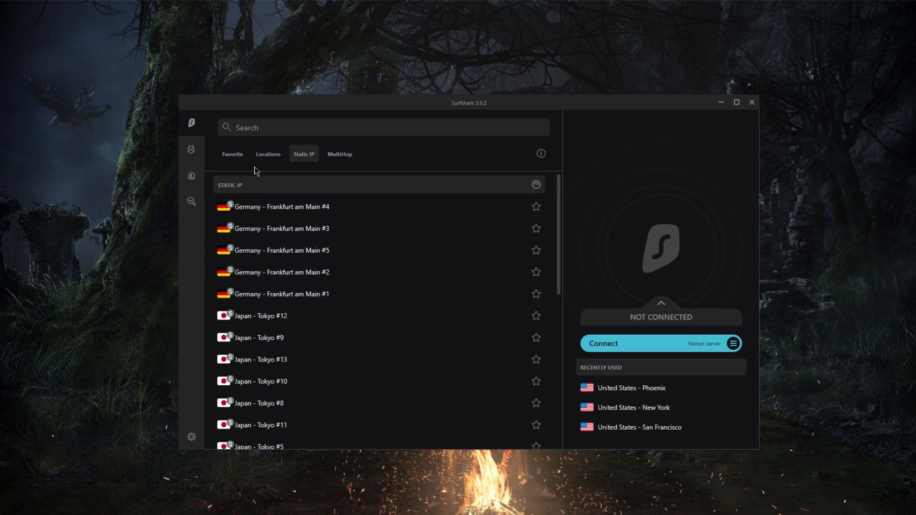
pyautogui.click(268, 153)
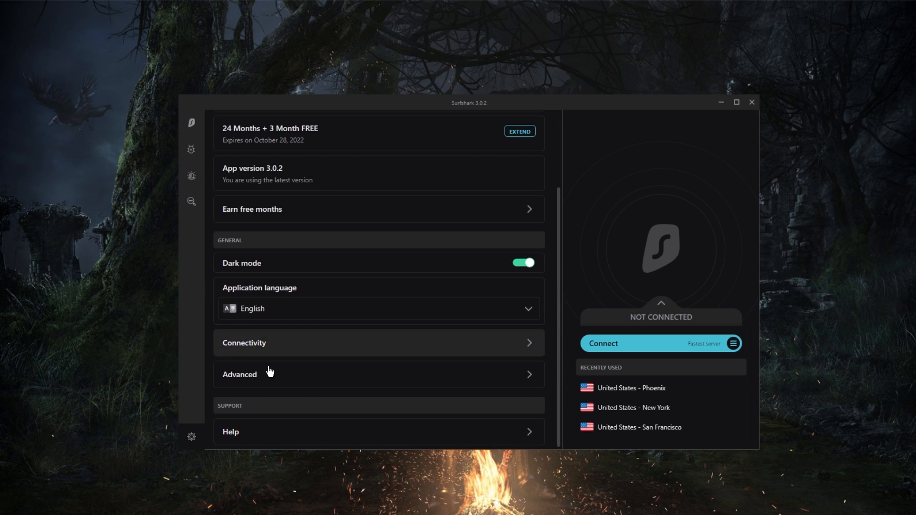
# Step: Toggle dark mode off and back on, then view Whitelister and return to Connectivity settings
pyautogui.click(523, 263)
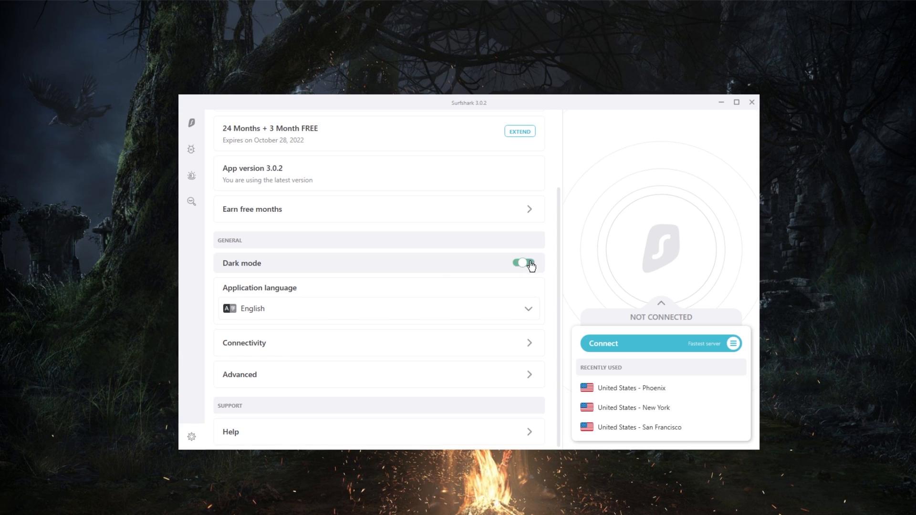
pyautogui.click(524, 262)
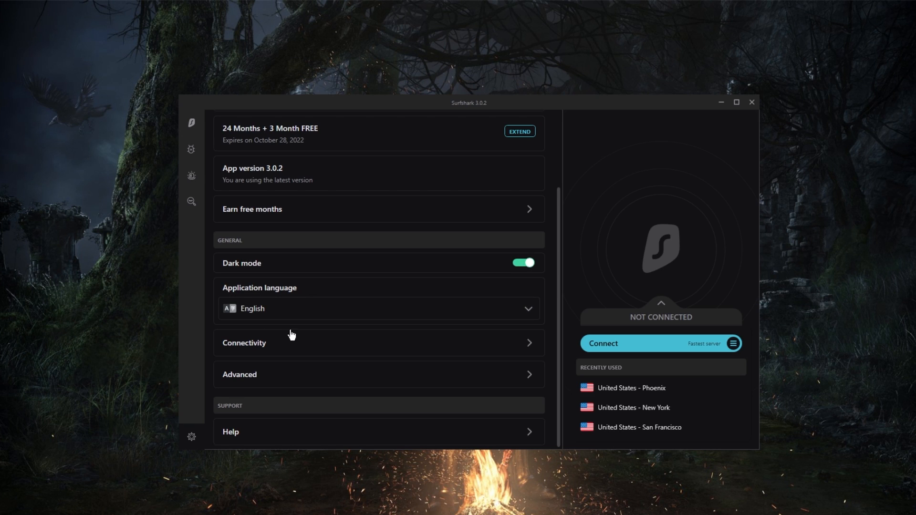
pyautogui.click(244, 343)
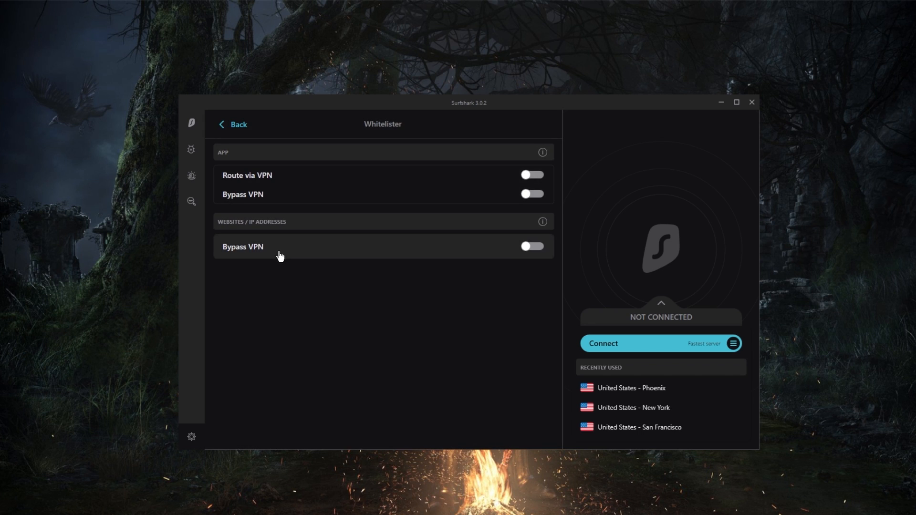
pyautogui.moveTo(286, 203)
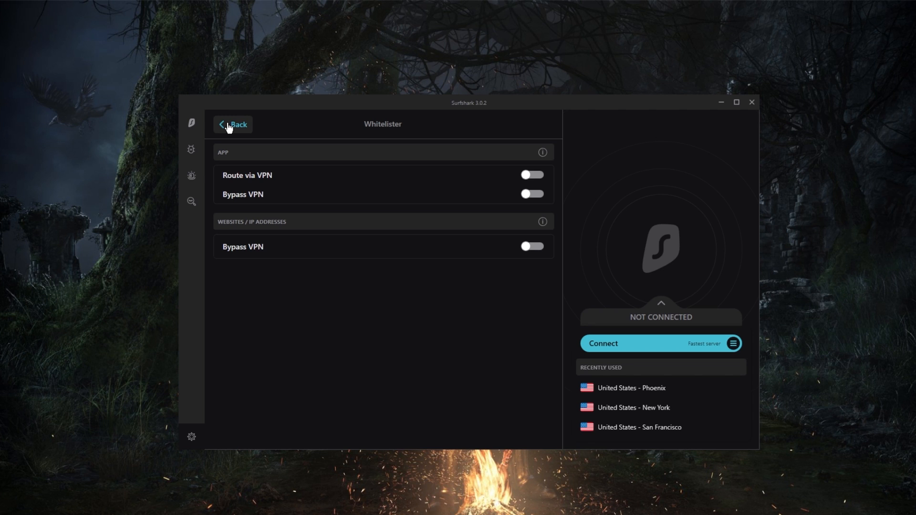
pyautogui.click(232, 124)
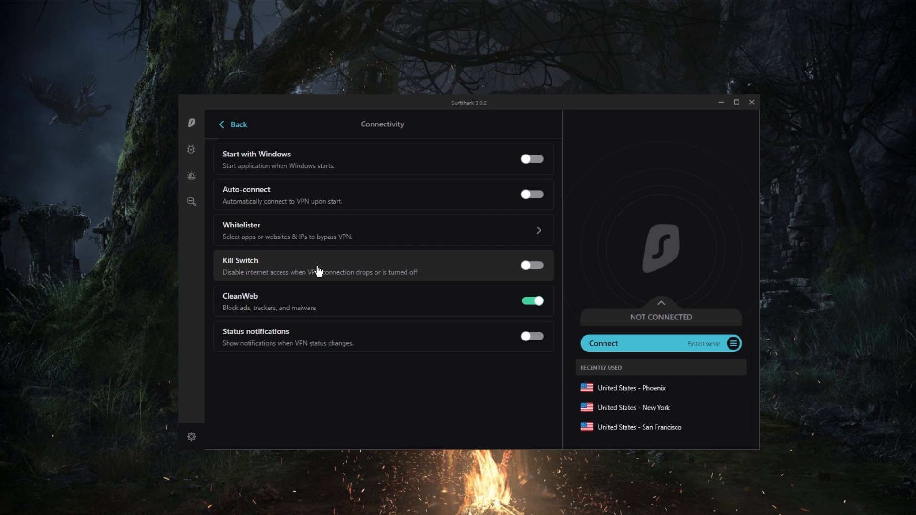
pyautogui.moveTo(320, 270)
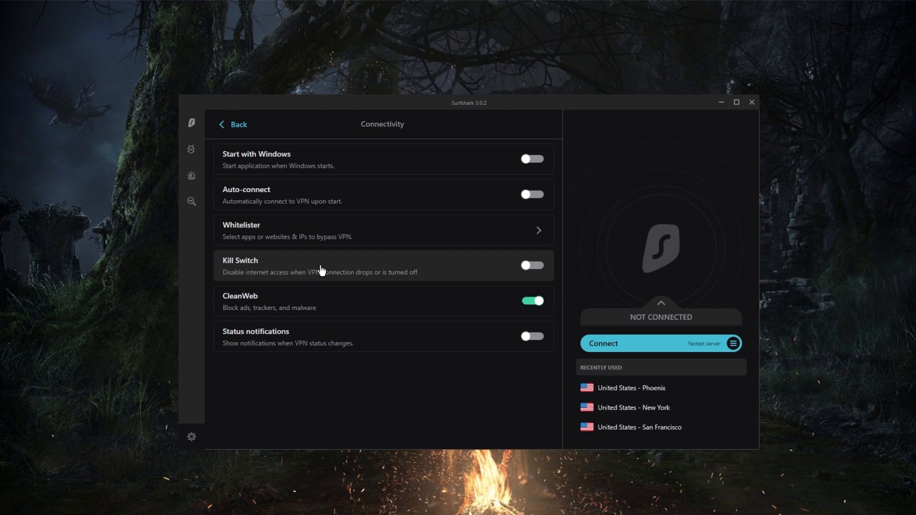
pyautogui.moveTo(326, 312)
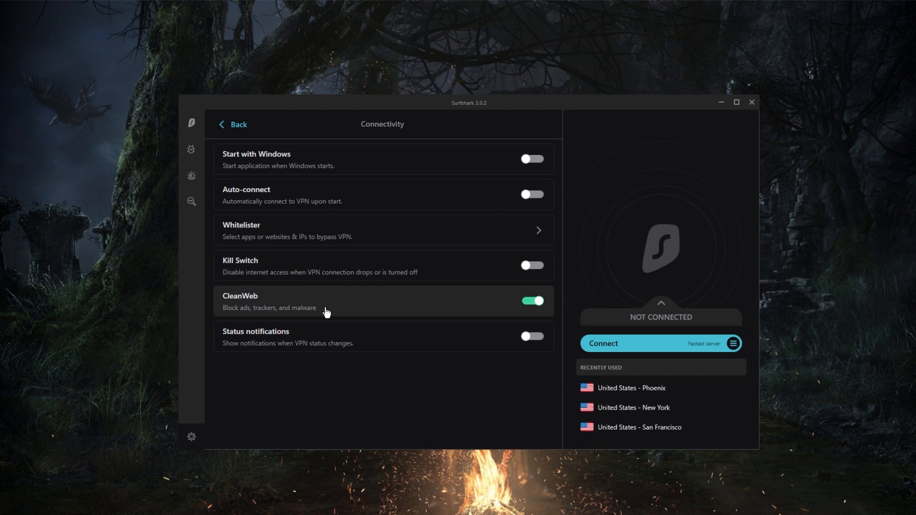
pyautogui.moveTo(202, 231)
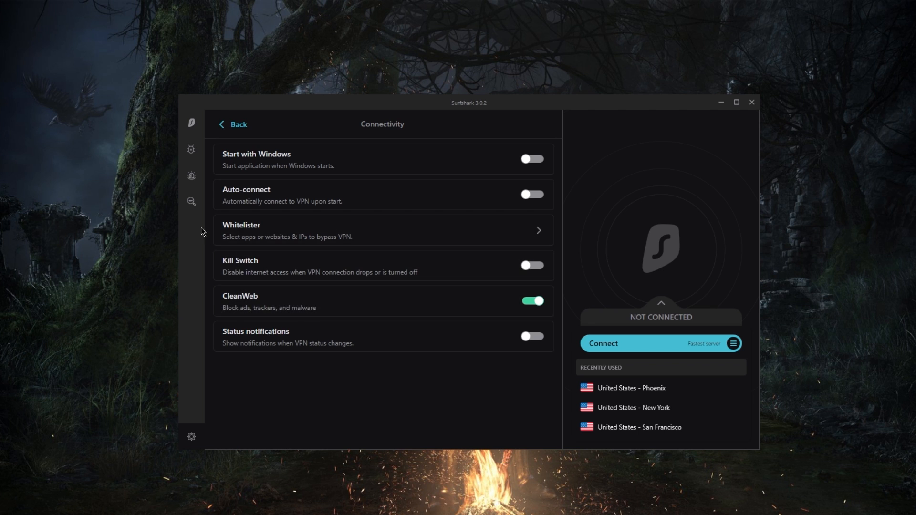
# Step: In Advanced settings, pick Shadowsocks as the protocol, triggering the browser-only protection warning
pyautogui.click(232, 124)
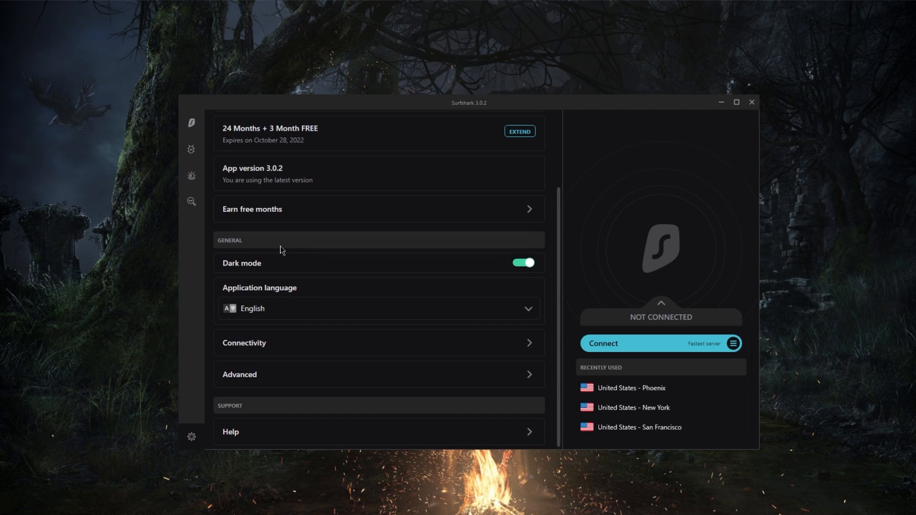
pyautogui.click(239, 374)
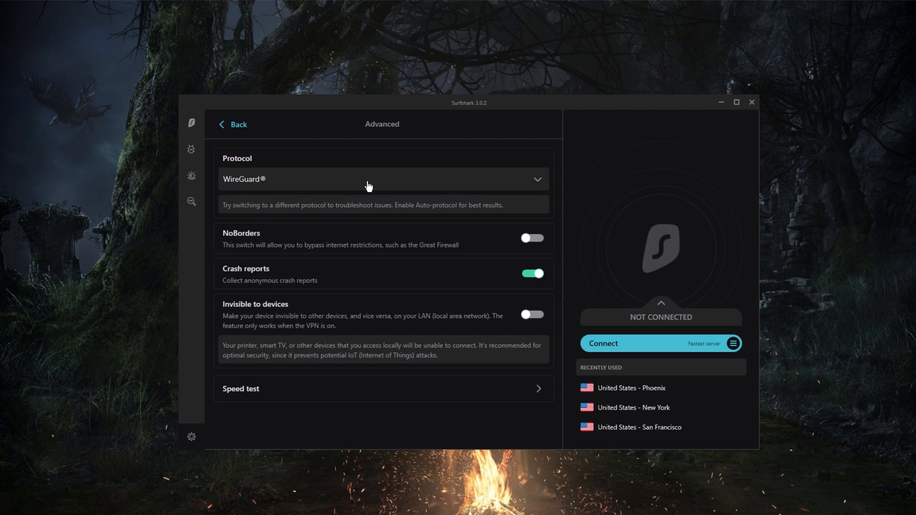
pyautogui.click(383, 179)
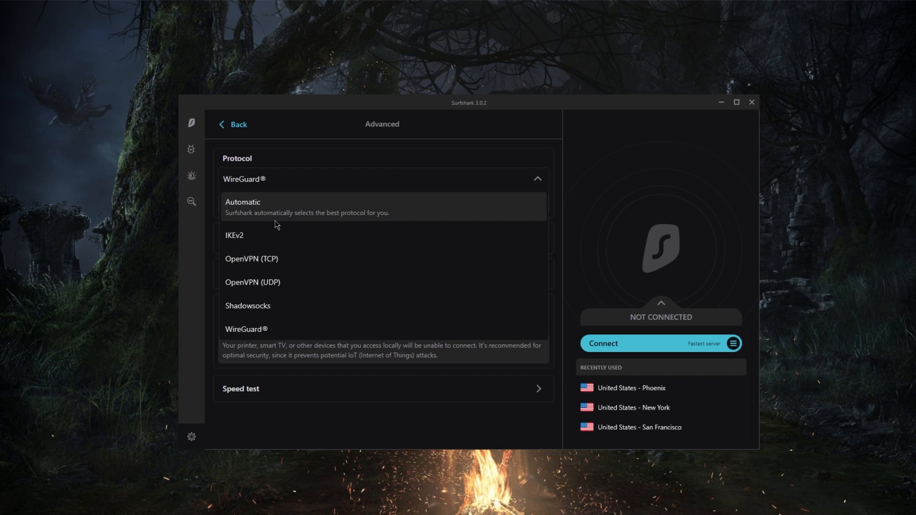
pyautogui.moveTo(278, 263)
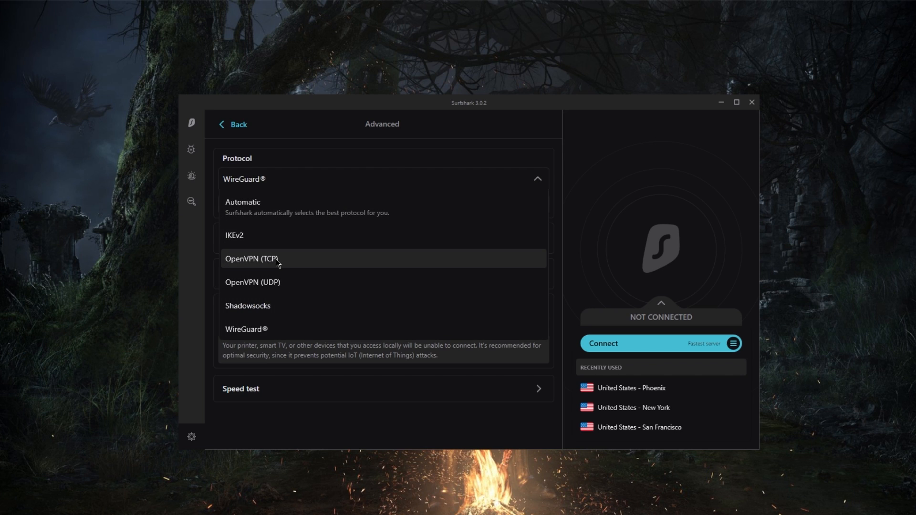
pyautogui.moveTo(266, 325)
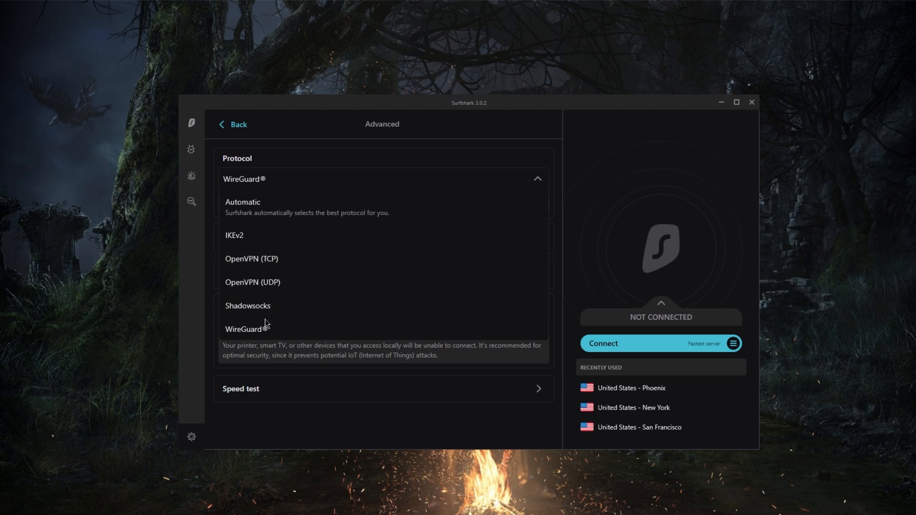
pyautogui.click(383, 179)
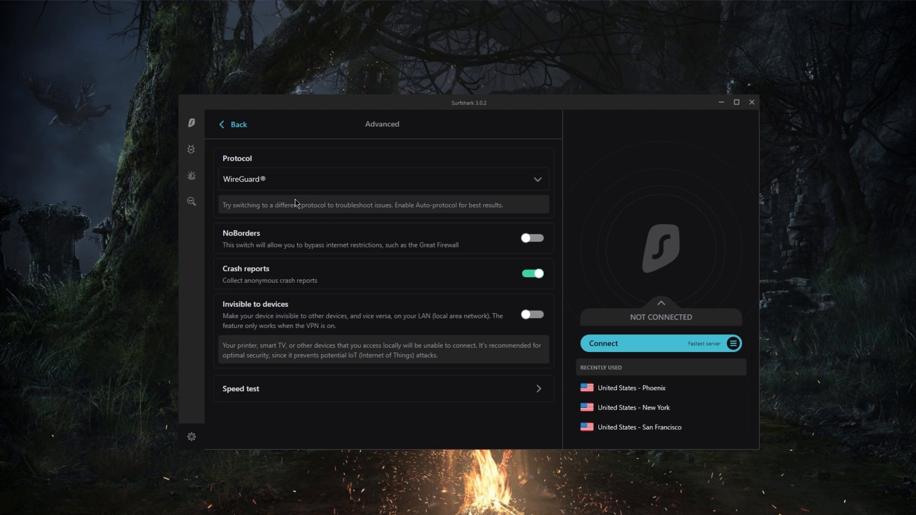
pyautogui.click(382, 179)
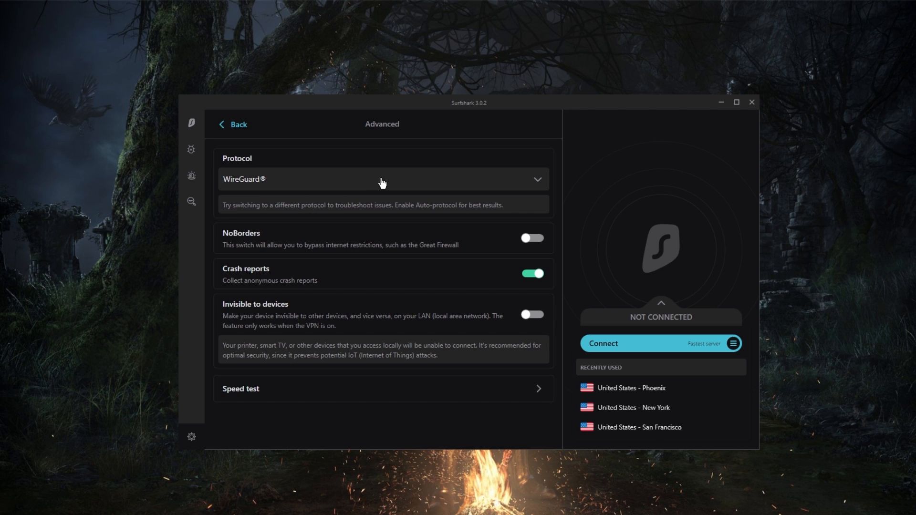
pyautogui.click(382, 179)
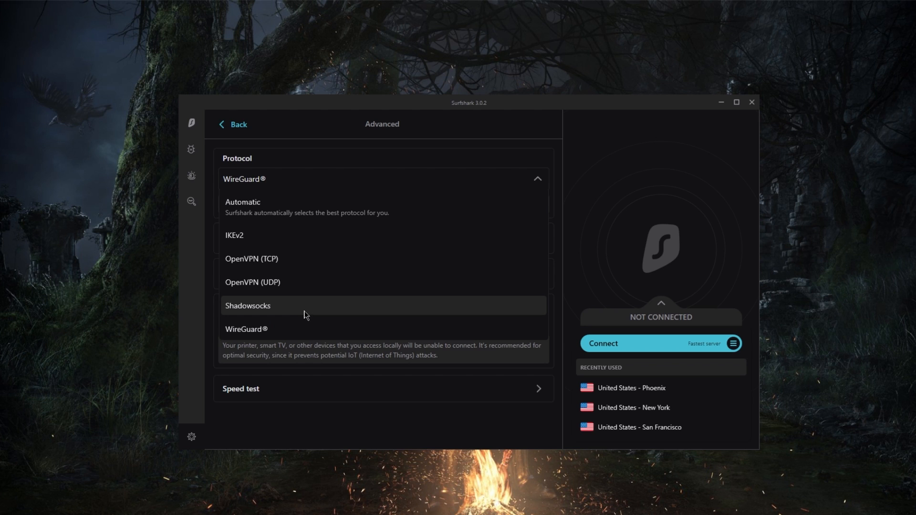
pyautogui.click(247, 305)
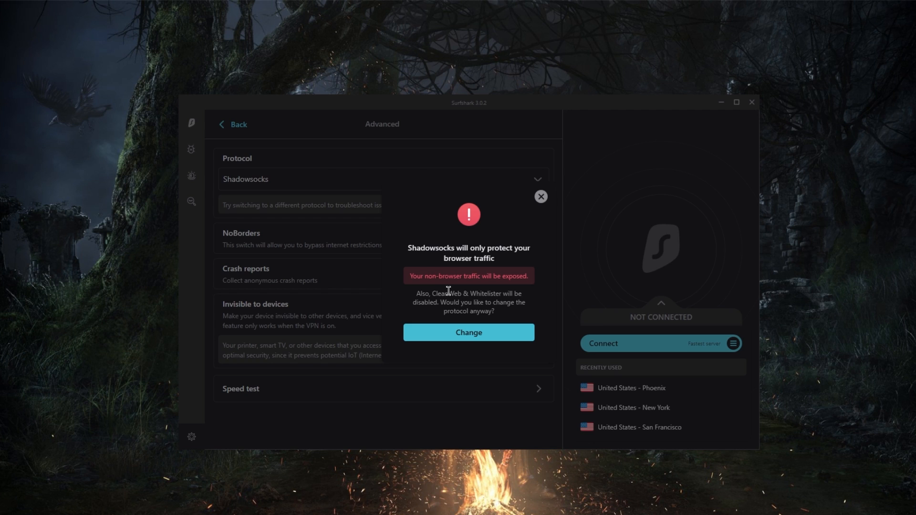
pyautogui.moveTo(507, 230)
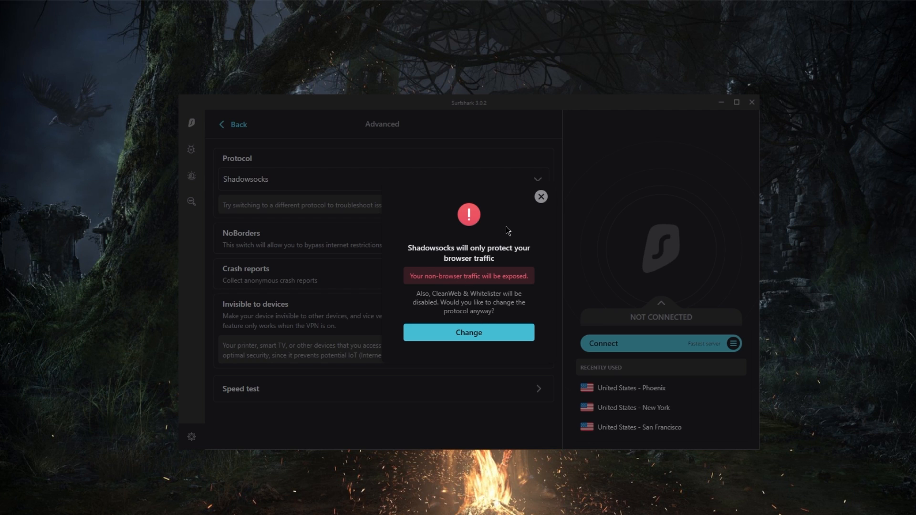
pyautogui.moveTo(547, 202)
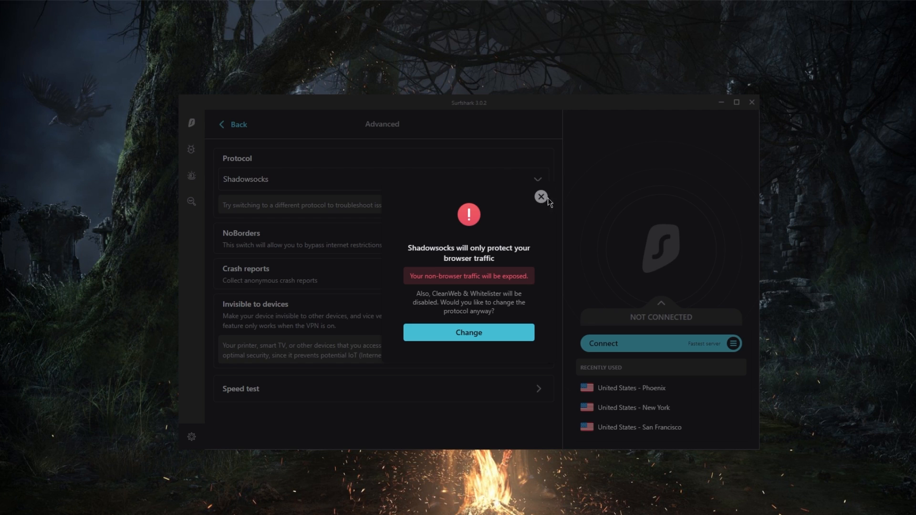
pyautogui.moveTo(539, 205)
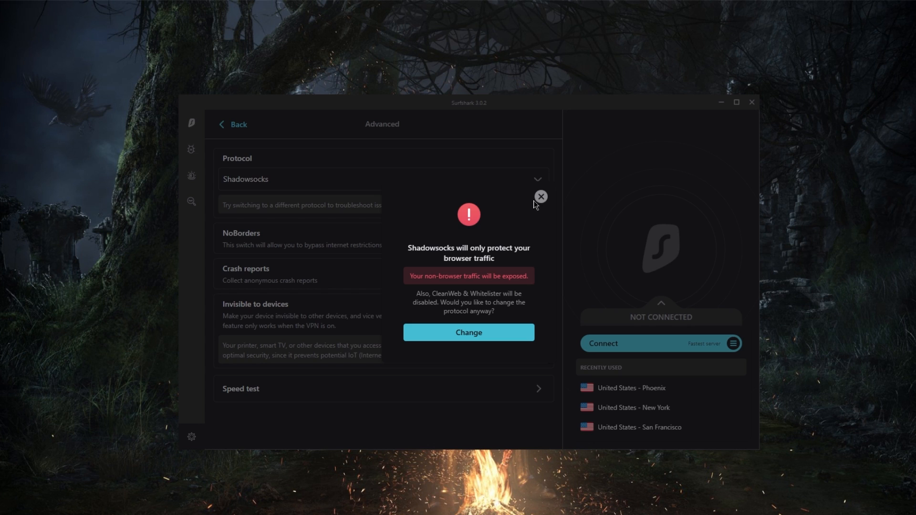
# Step: Dismiss the Shadowsocks warning to keep WireGuard, then browse Physical, Virtual and Europe speed-test servers
pyautogui.click(539, 196)
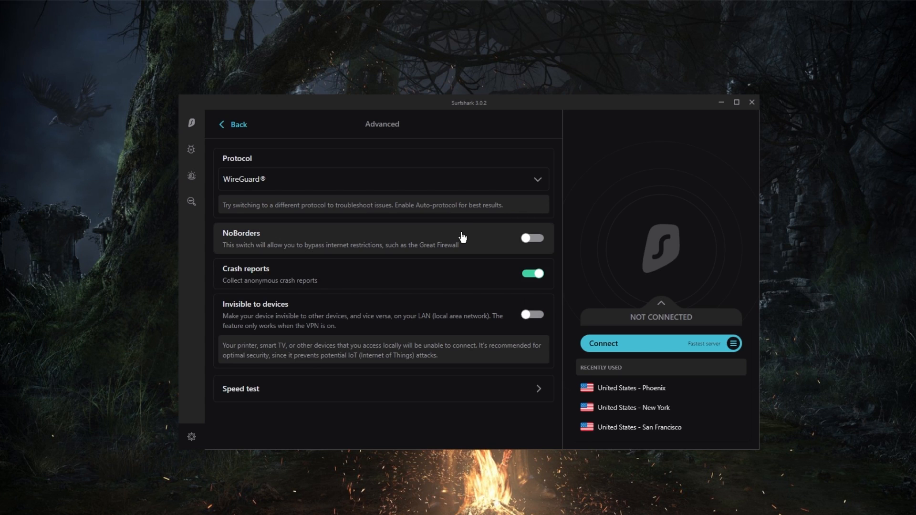
pyautogui.moveTo(448, 237)
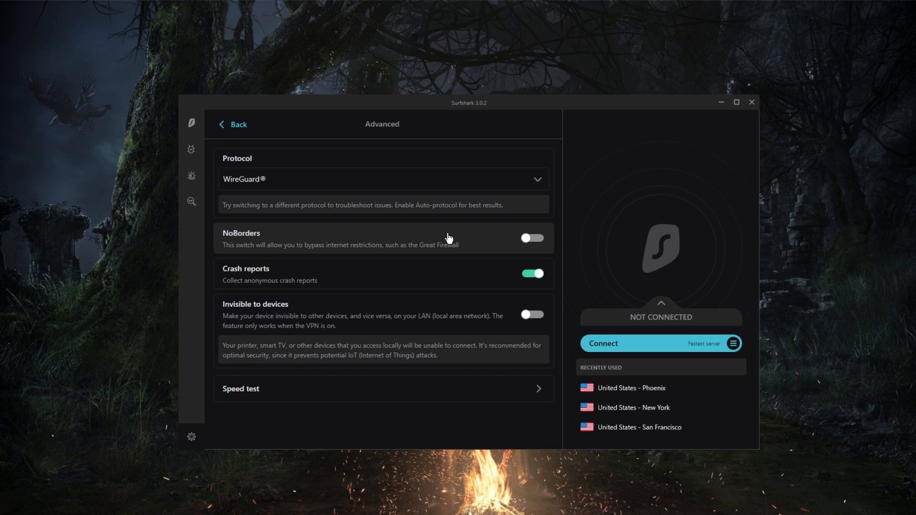
pyautogui.moveTo(488, 237)
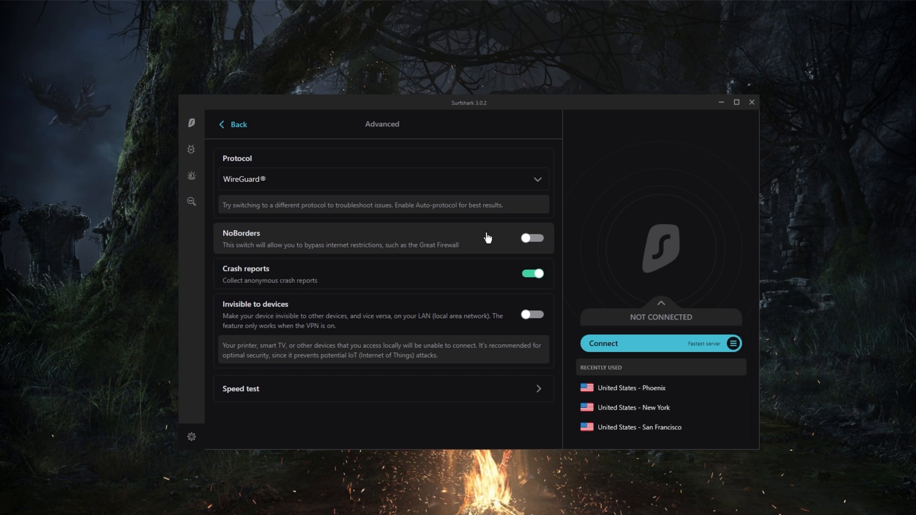
pyautogui.moveTo(390, 248)
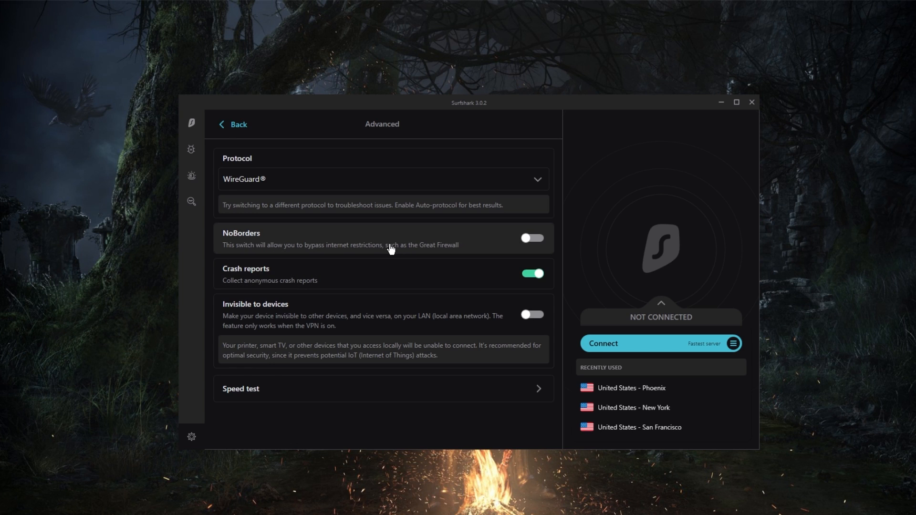
pyautogui.moveTo(335, 244)
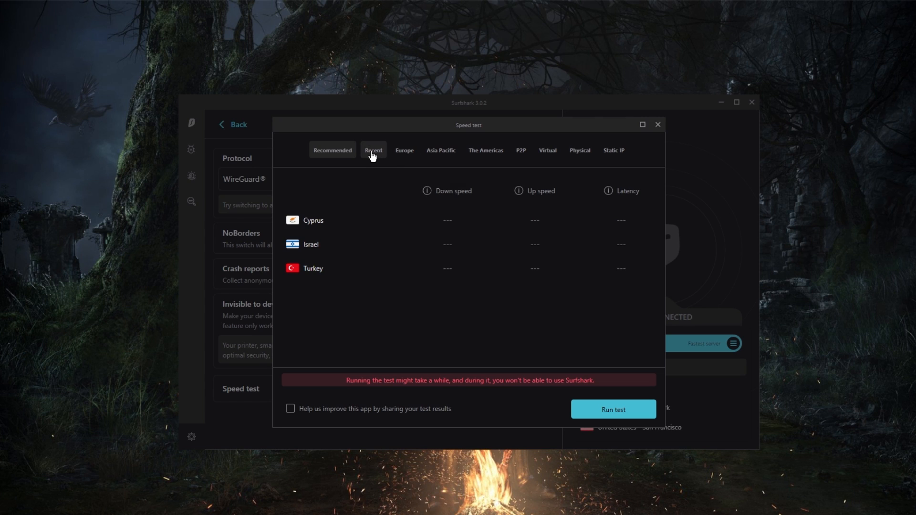
pyautogui.moveTo(580, 150)
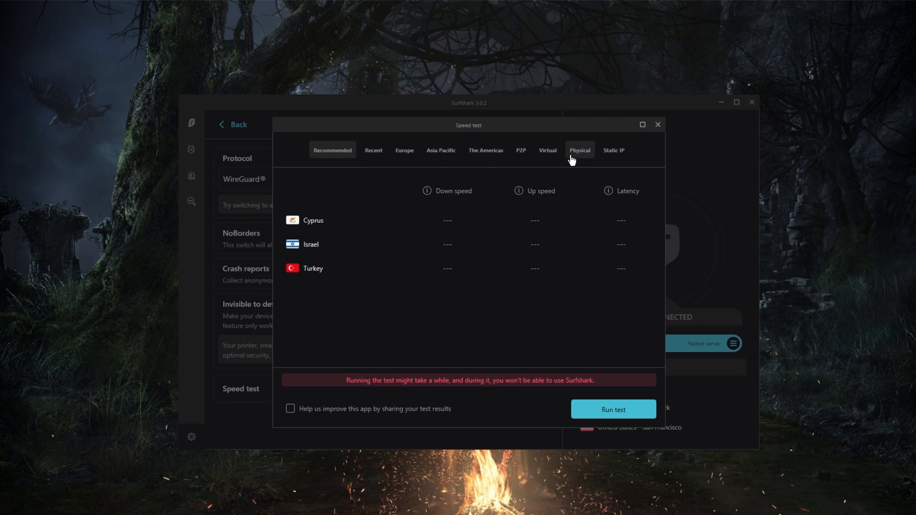
pyautogui.click(547, 150)
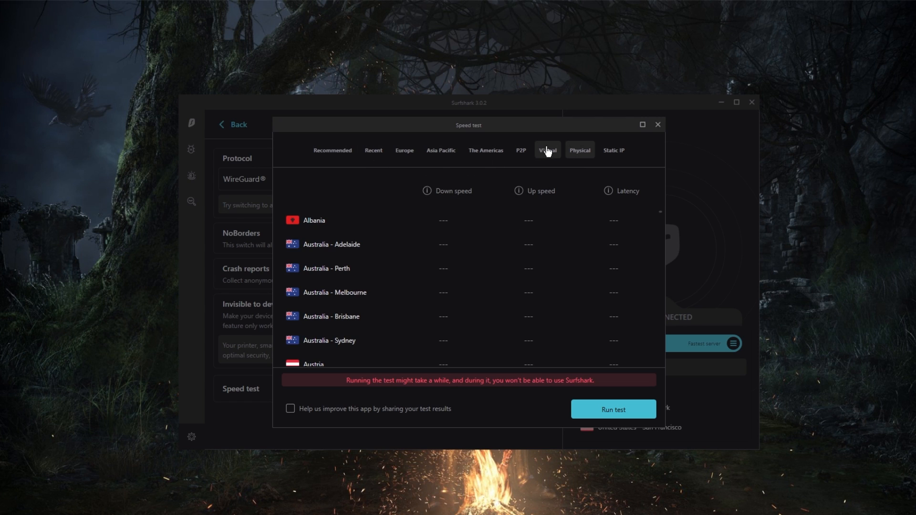
pyautogui.click(579, 151)
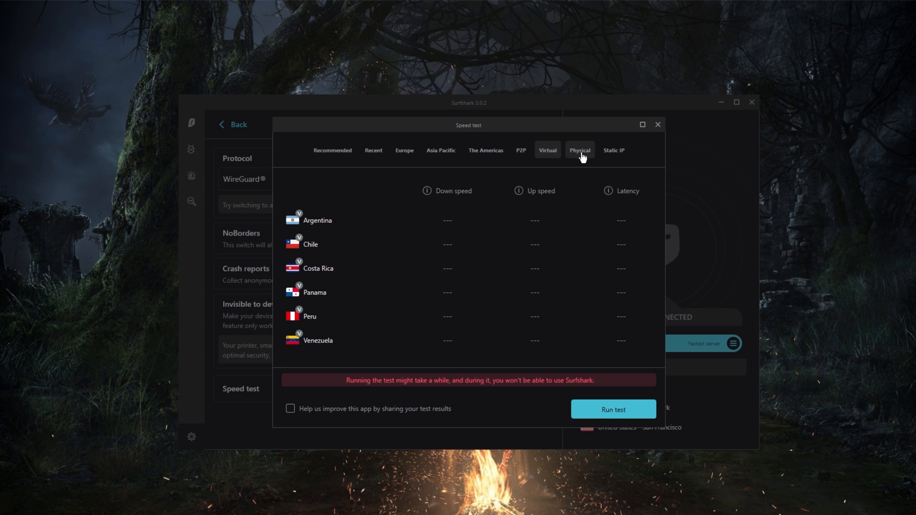
pyautogui.click(578, 151)
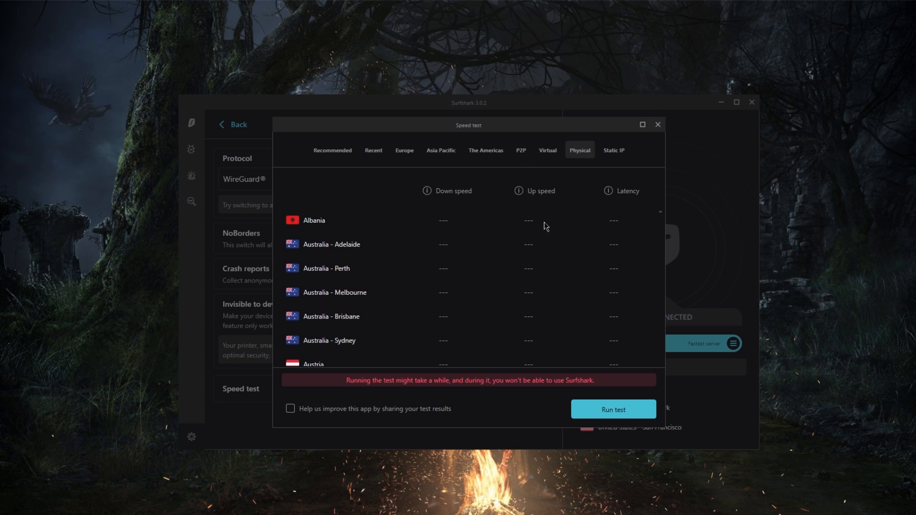
pyautogui.moveTo(554, 209)
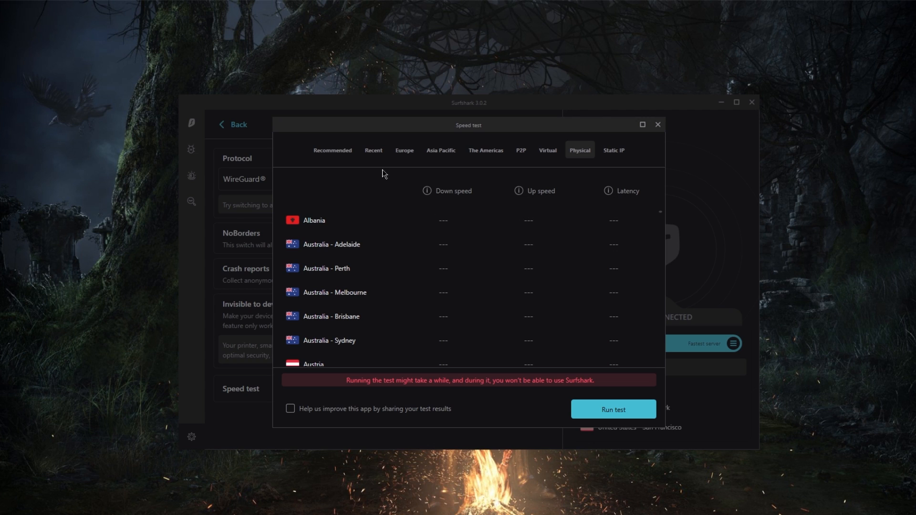
pyautogui.click(403, 150)
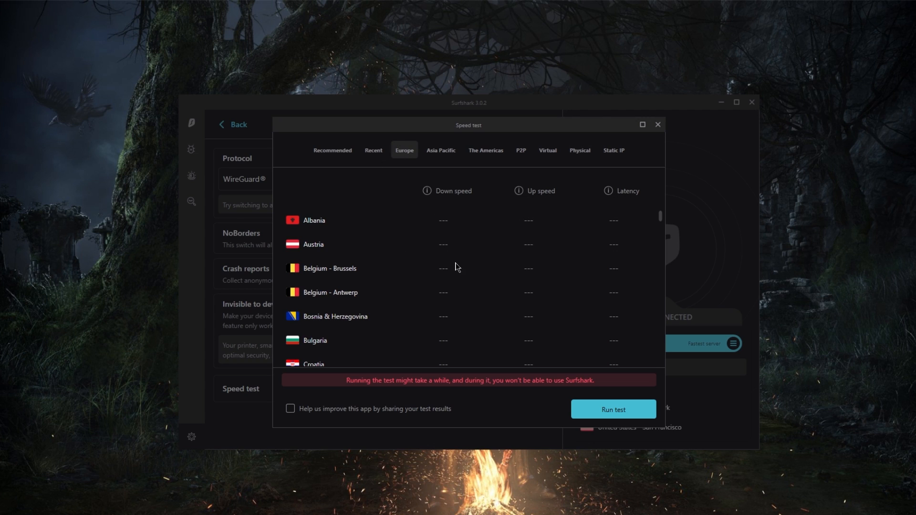
pyautogui.moveTo(393, 255)
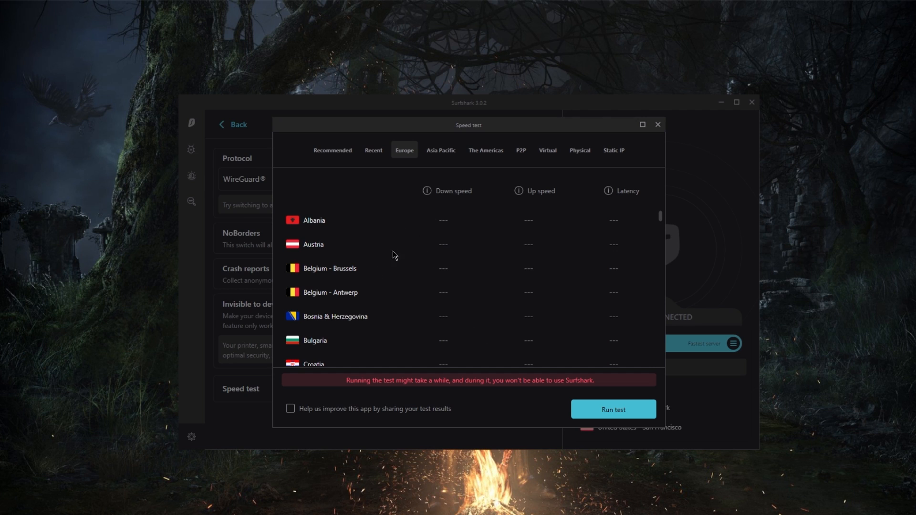
pyautogui.moveTo(443, 247)
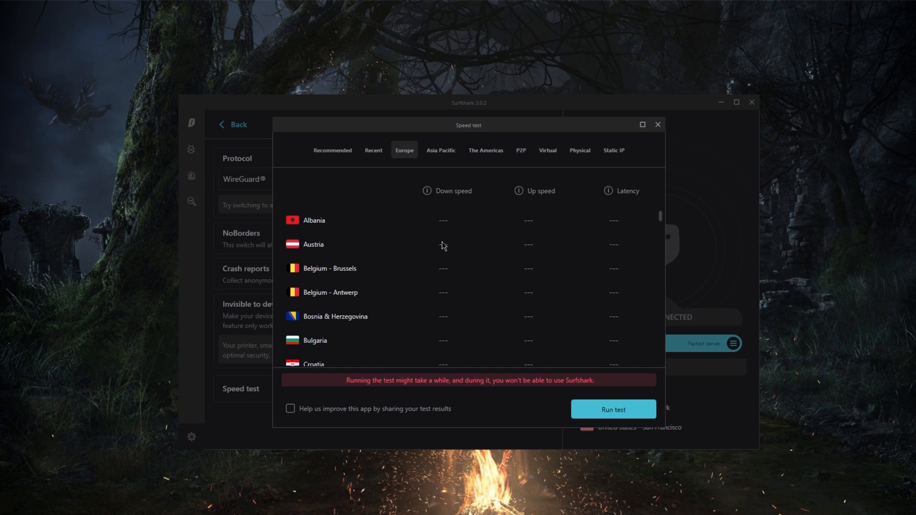
pyautogui.moveTo(518, 191)
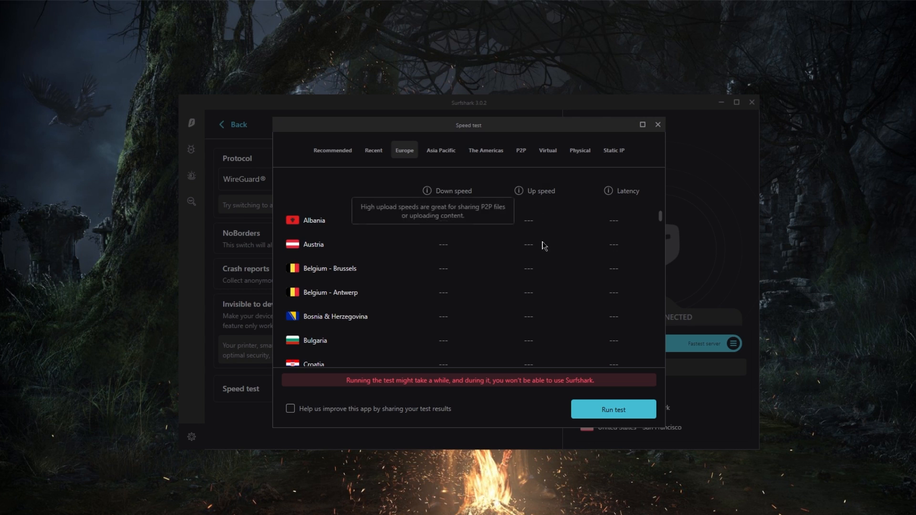
pyautogui.moveTo(657, 125)
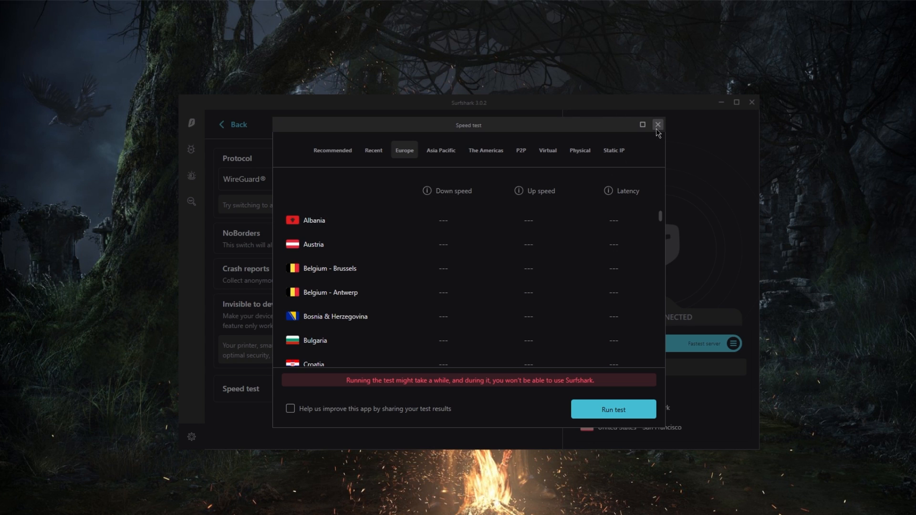
pyautogui.click(658, 125)
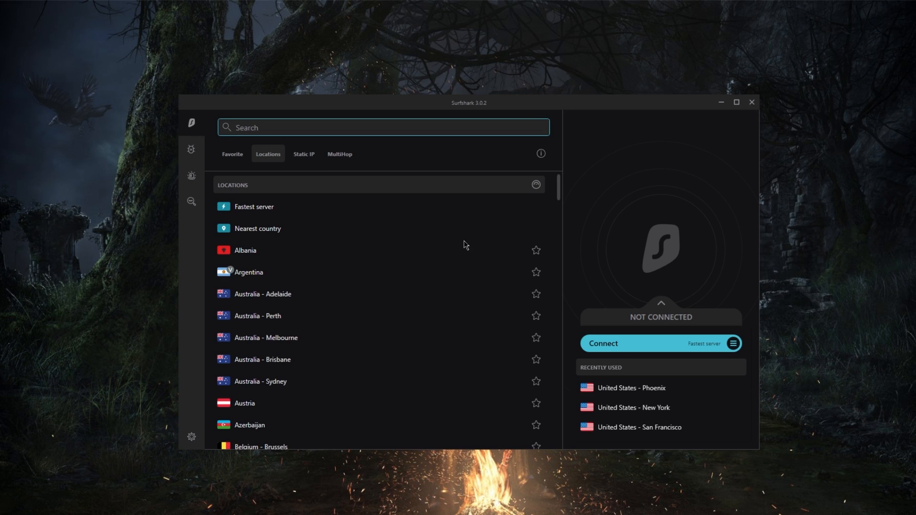
pyautogui.moveTo(473, 242)
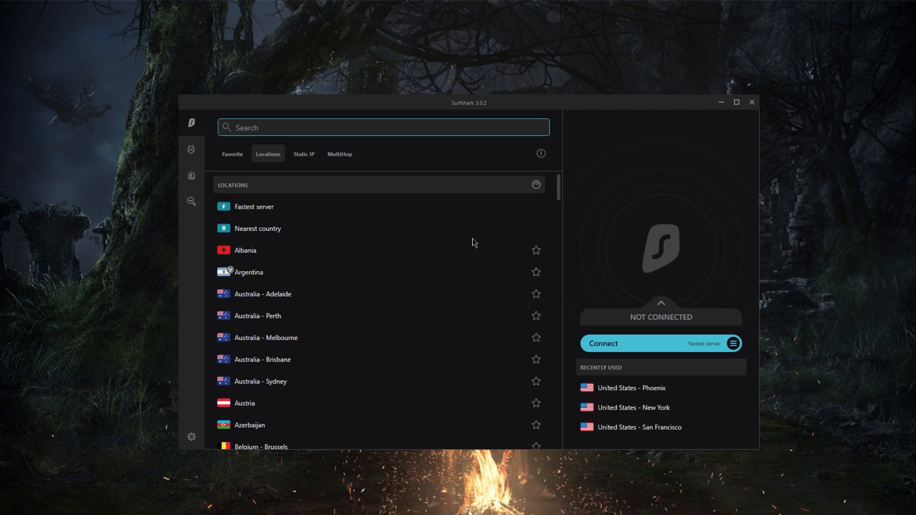
pyautogui.moveTo(448, 265)
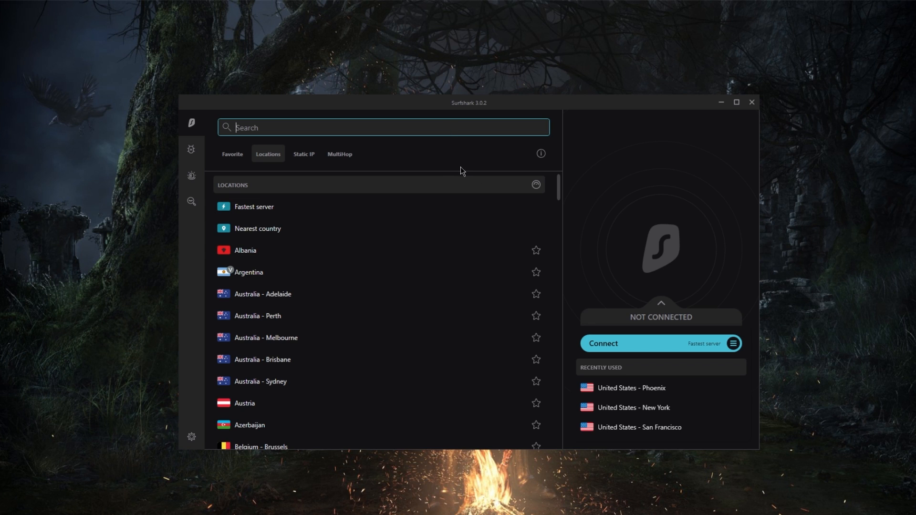
pyautogui.moveTo(482, 172)
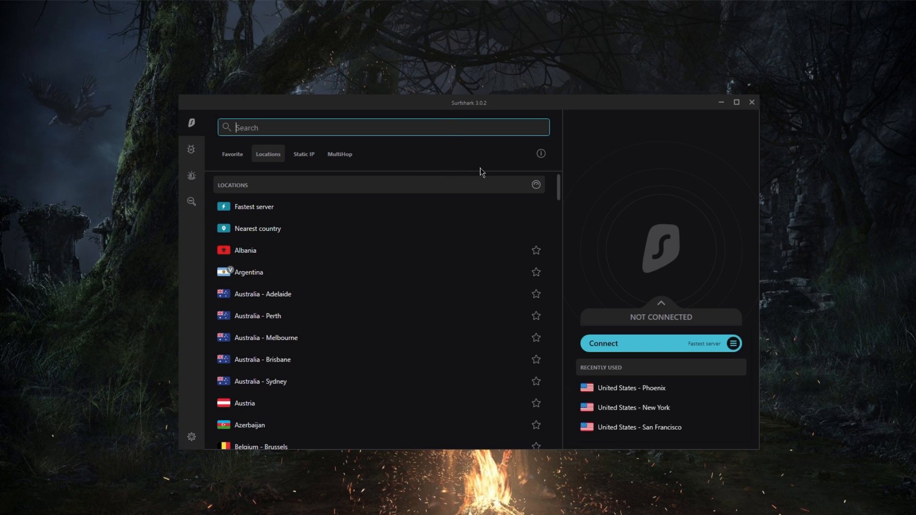
pyautogui.moveTo(474, 206)
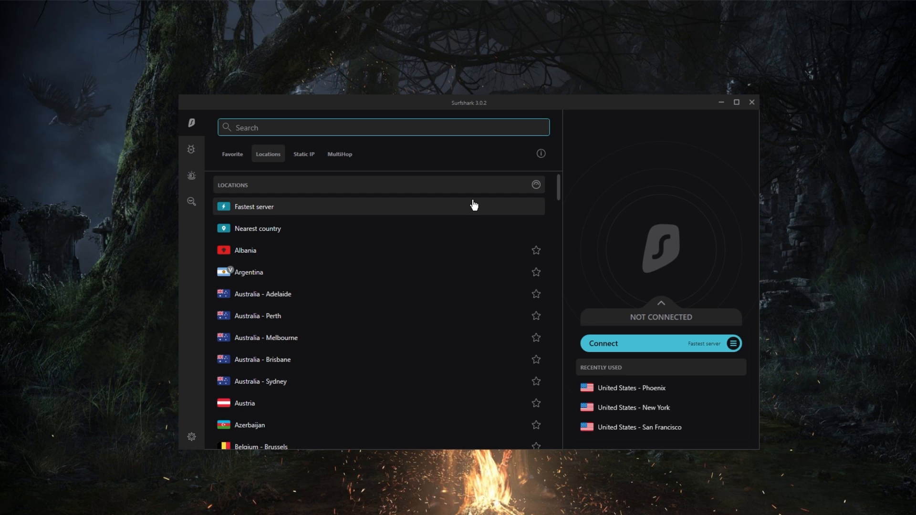
pyautogui.moveTo(486, 271)
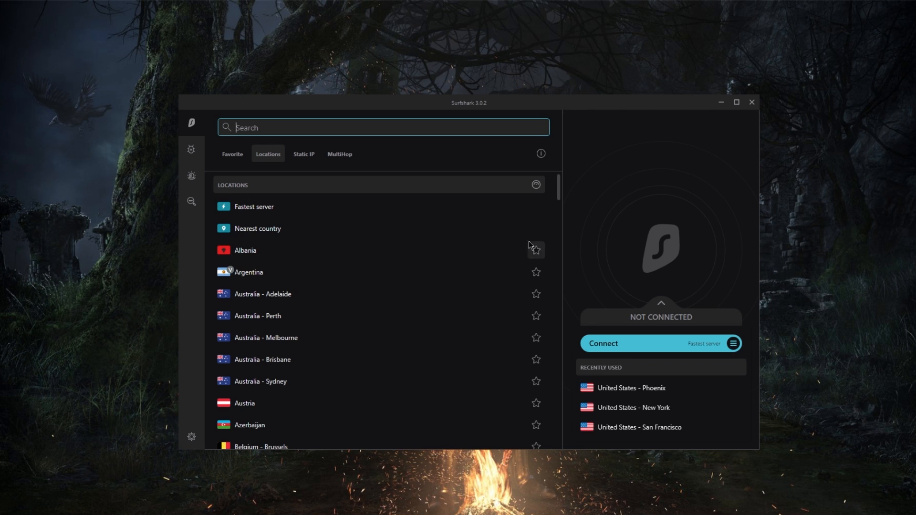
pyautogui.moveTo(507, 248)
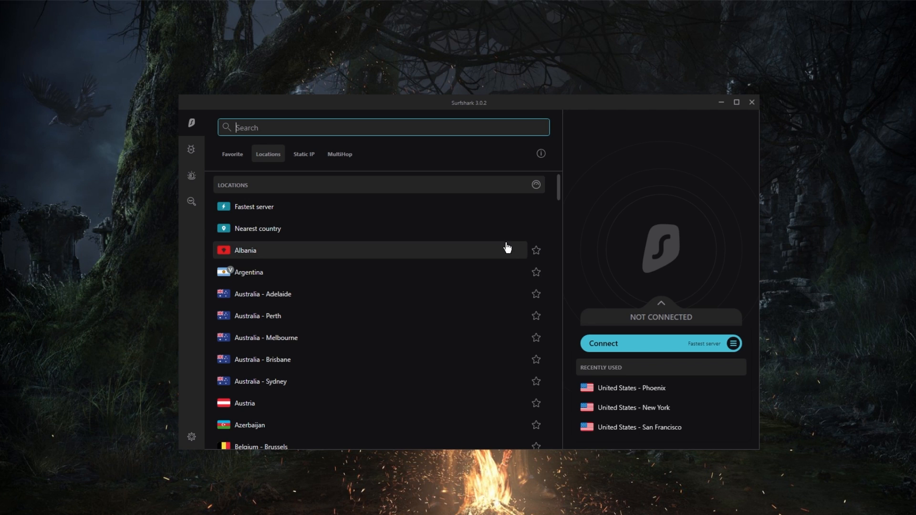
pyautogui.moveTo(504, 273)
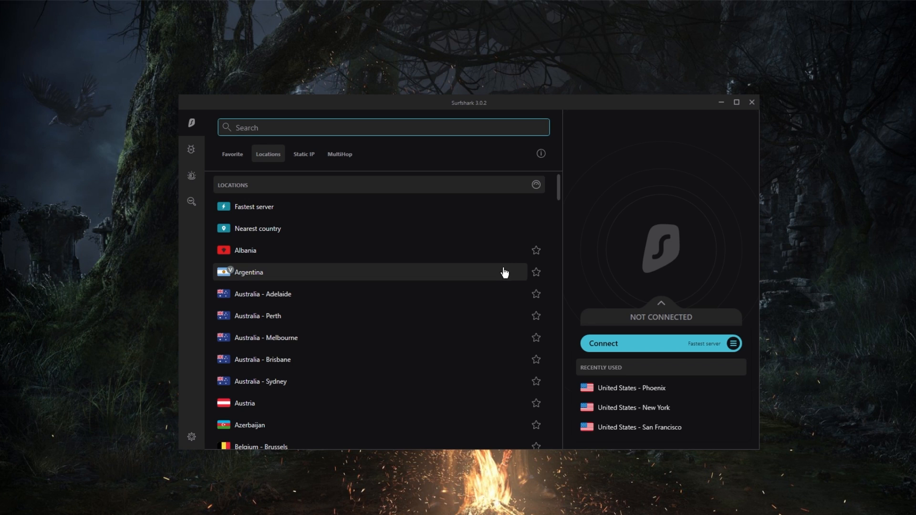
pyautogui.moveTo(485, 110)
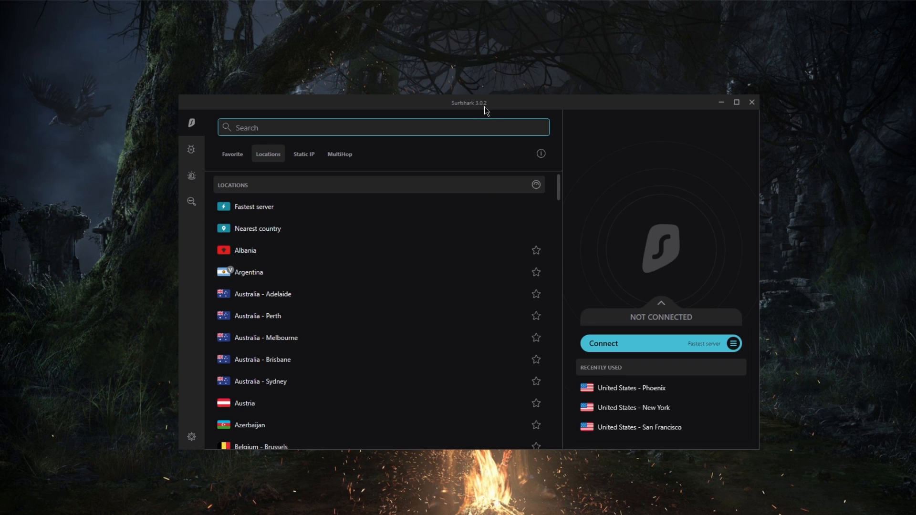
pyautogui.moveTo(488, 240)
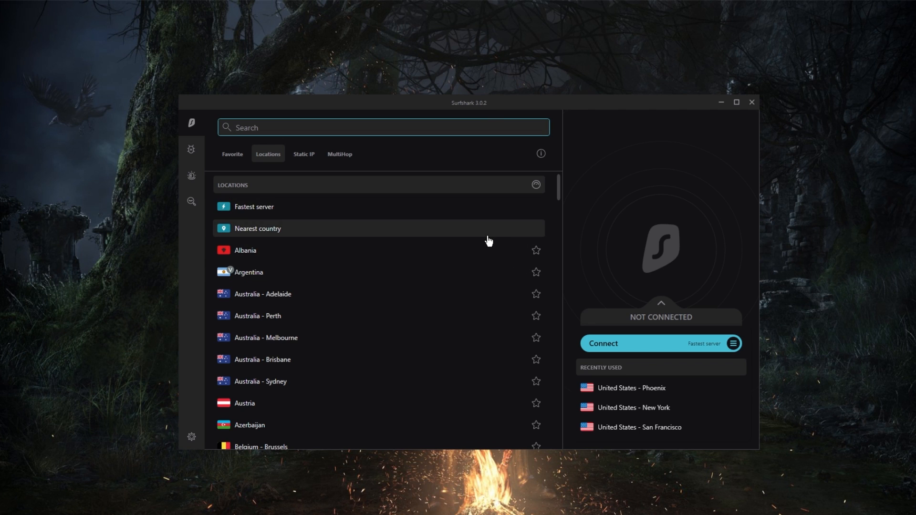
pyautogui.moveTo(495, 237)
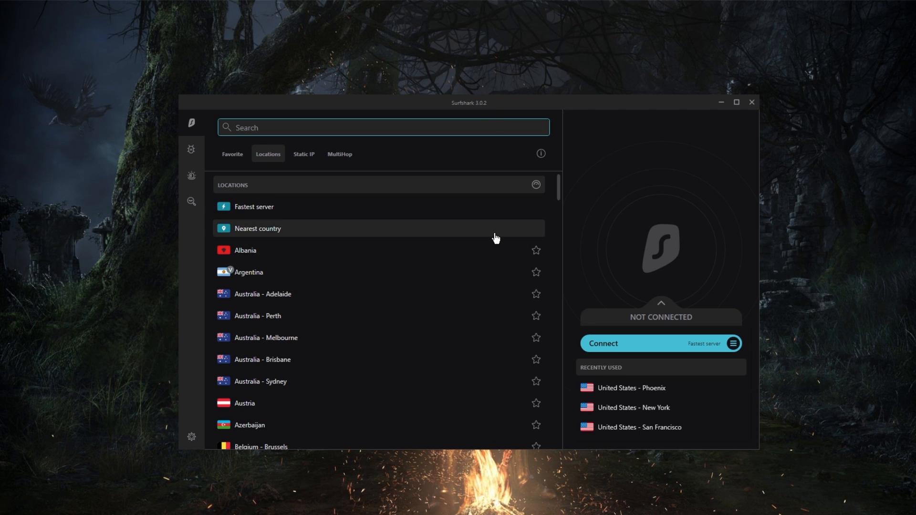
pyautogui.click(382, 127)
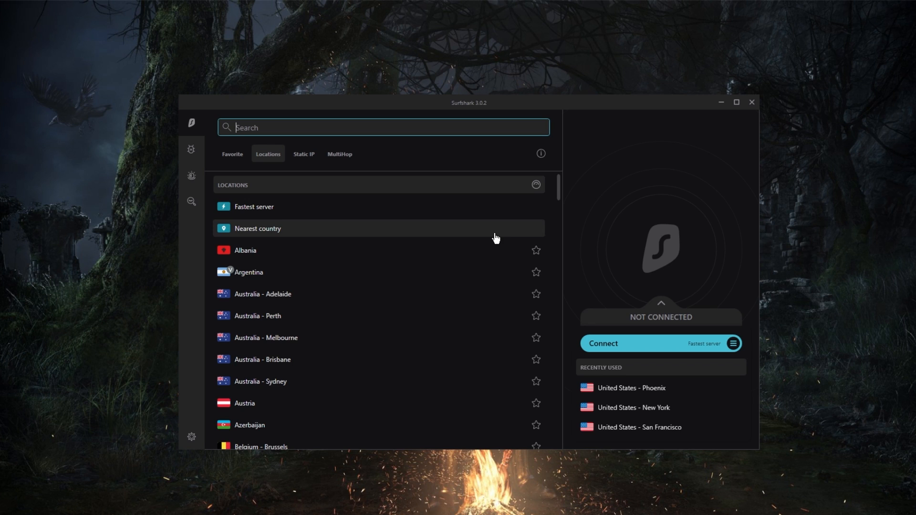
pyautogui.moveTo(495, 247)
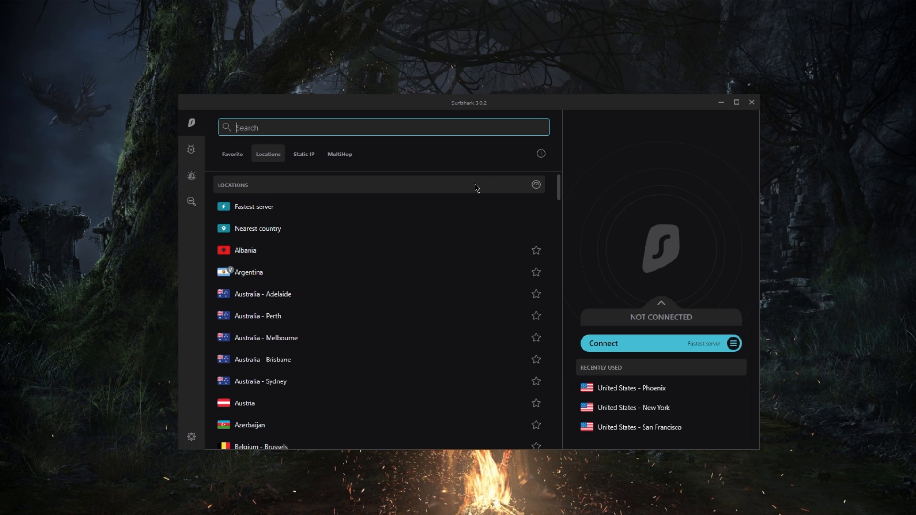
pyautogui.moveTo(494, 229)
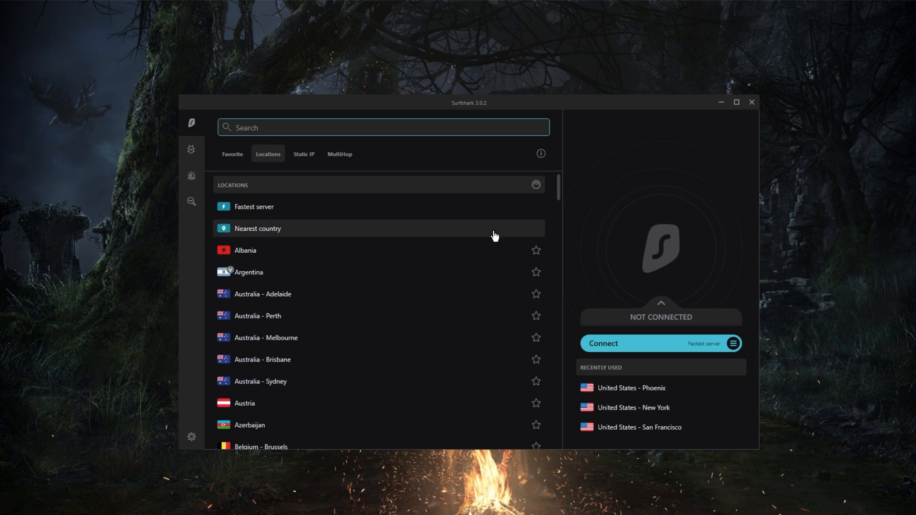
pyautogui.moveTo(446, 221)
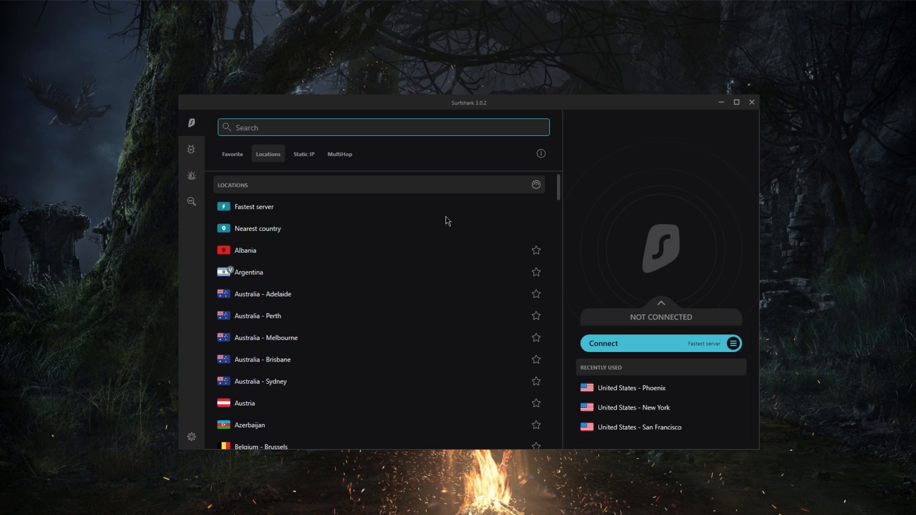
pyautogui.moveTo(455, 250)
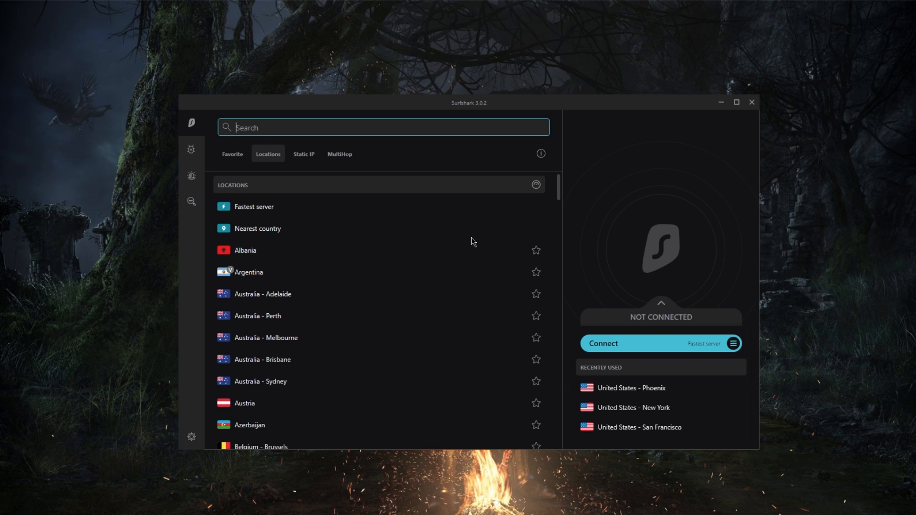
pyautogui.moveTo(501, 245)
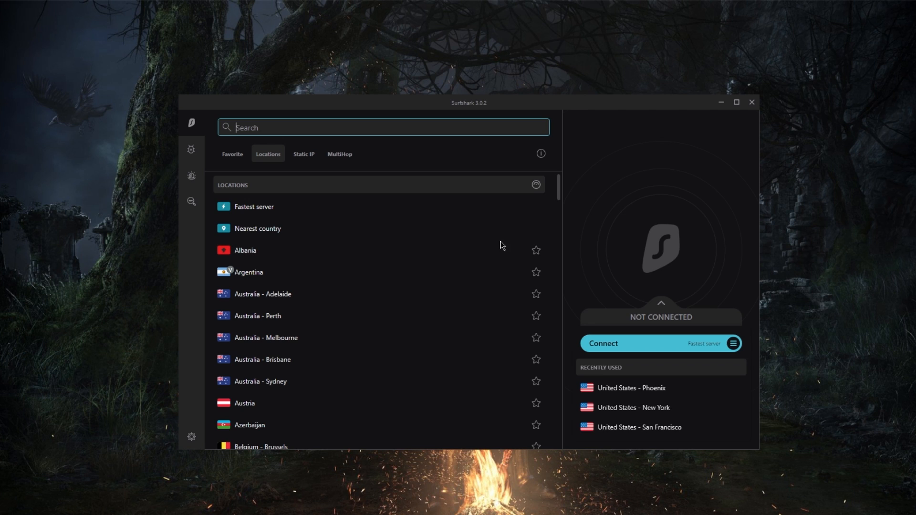
pyautogui.moveTo(504, 240)
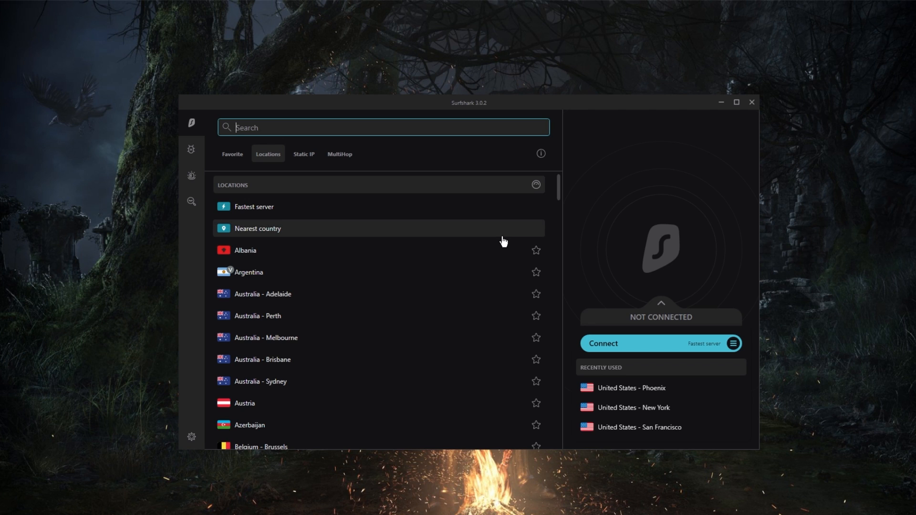
pyautogui.moveTo(522, 233)
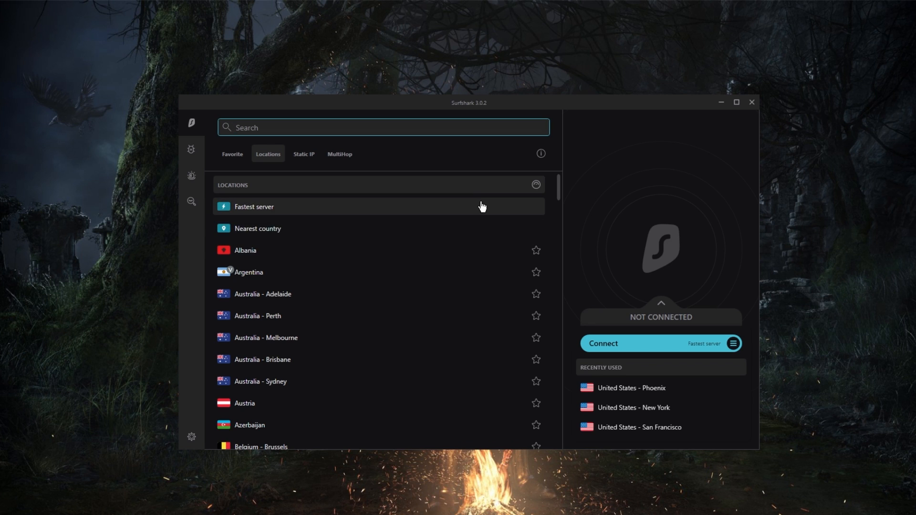
pyautogui.moveTo(493, 206)
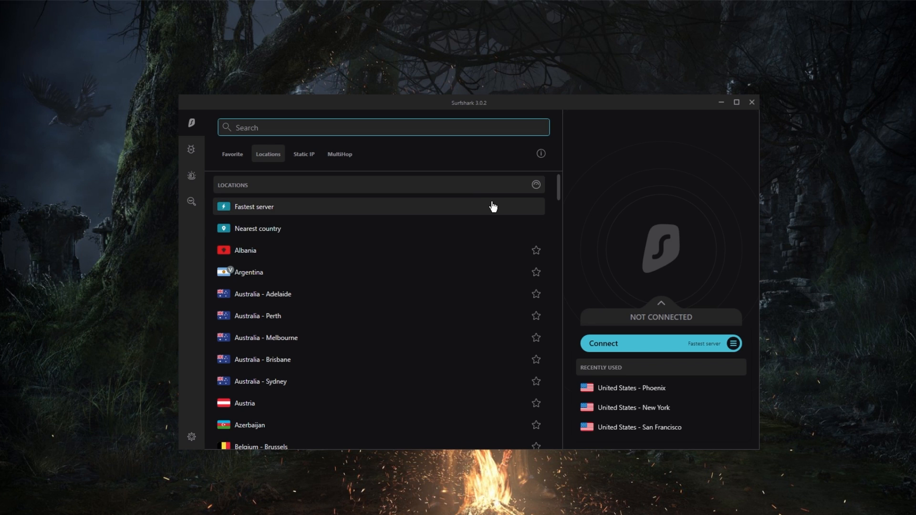
pyautogui.moveTo(525, 208)
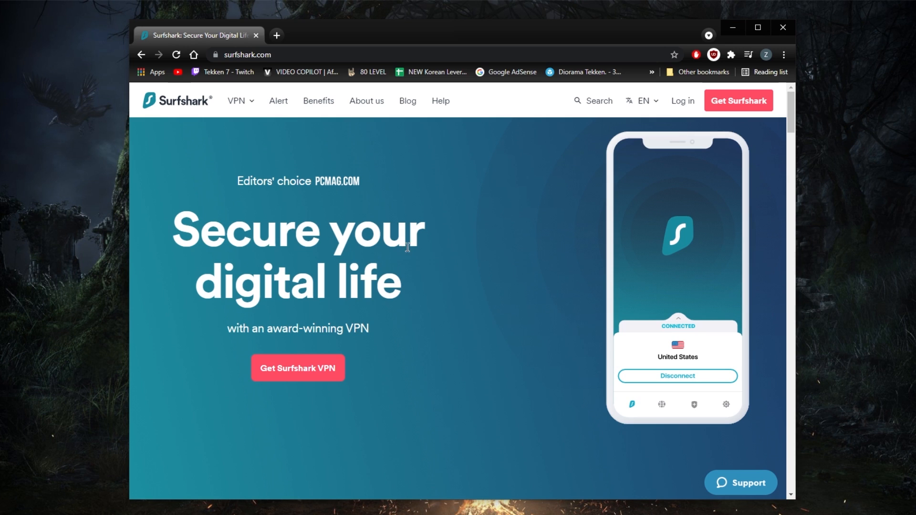
pyautogui.moveTo(752, 486)
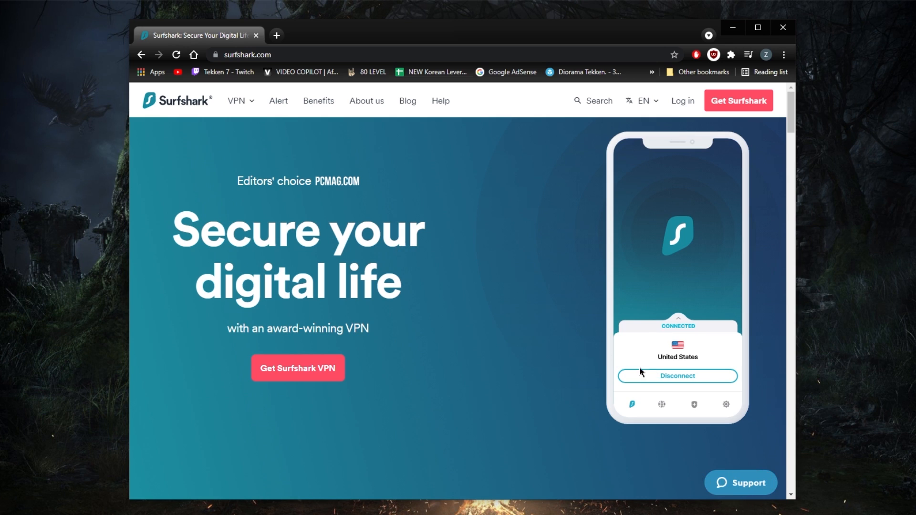
pyautogui.moveTo(537, 288)
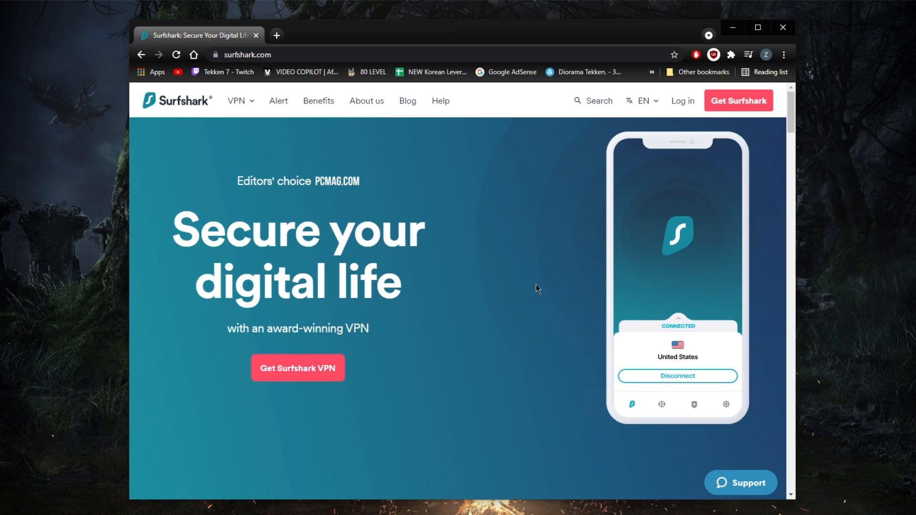
pyautogui.moveTo(913, 172)
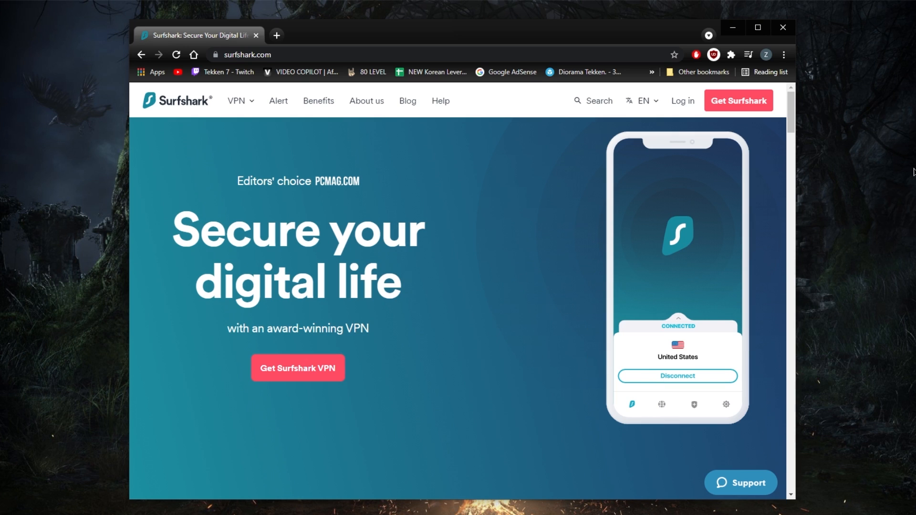
pyautogui.moveTo(563, 227)
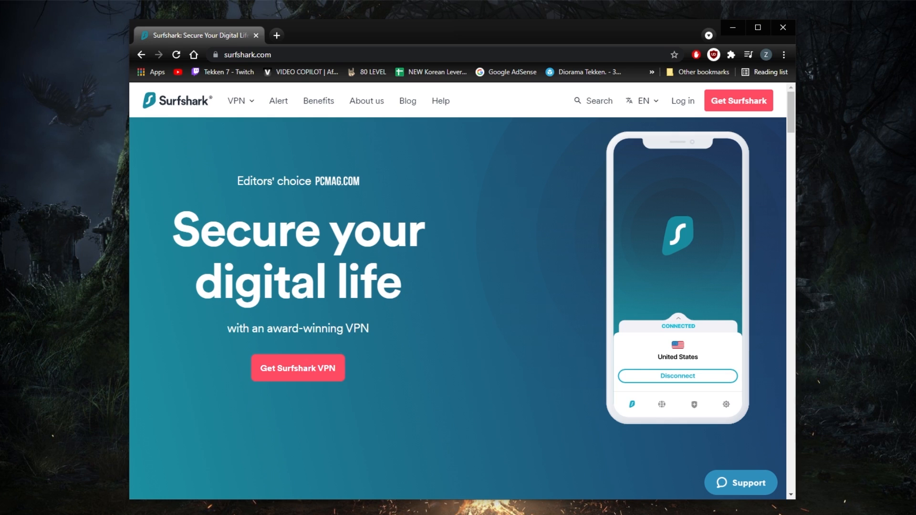
pyautogui.moveTo(537, 209)
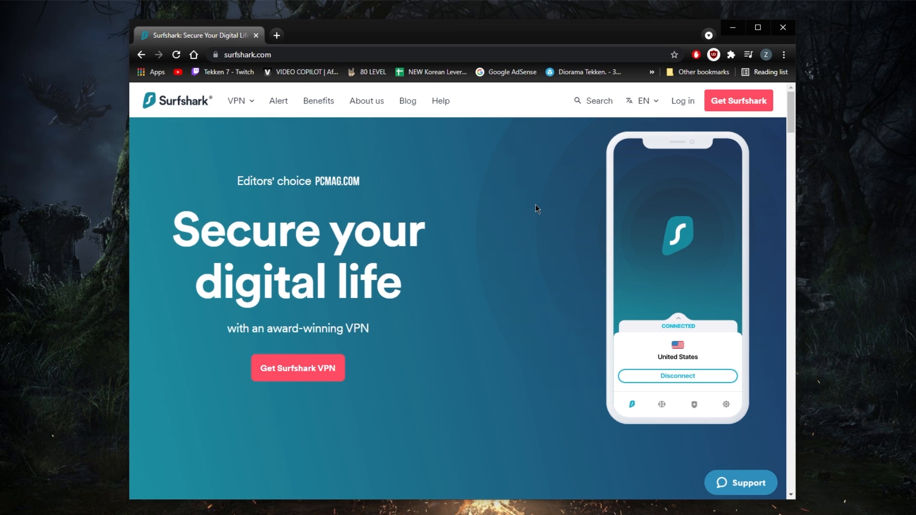
pyautogui.moveTo(403, 261)
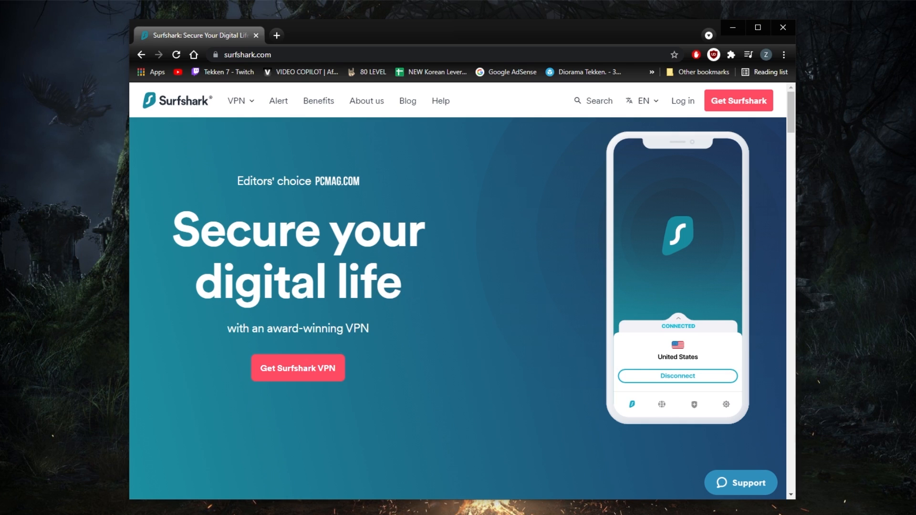
pyautogui.moveTo(499, 314)
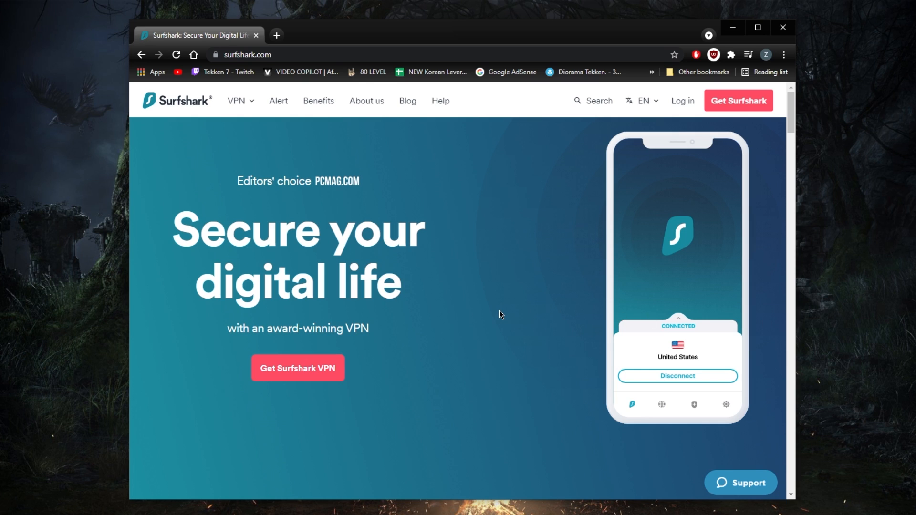
pyautogui.moveTo(495, 248)
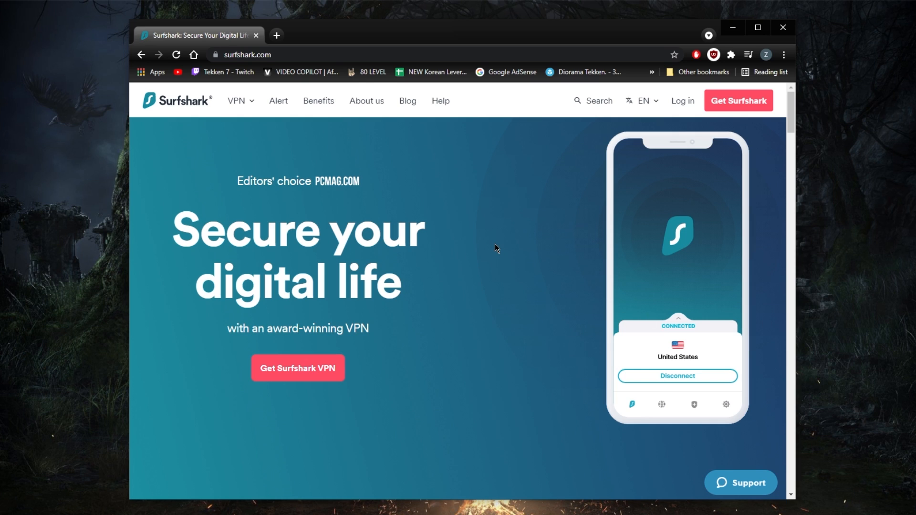
pyautogui.moveTo(495, 278)
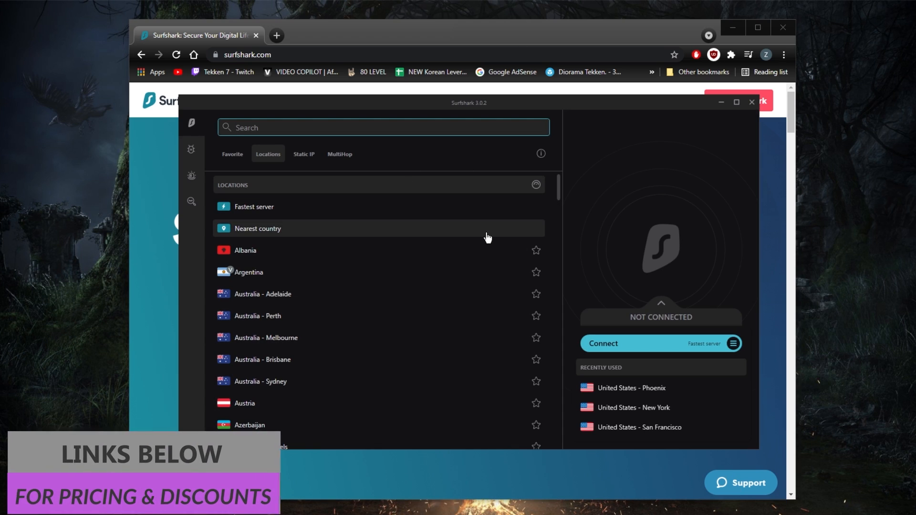
pyautogui.moveTo(409, 353)
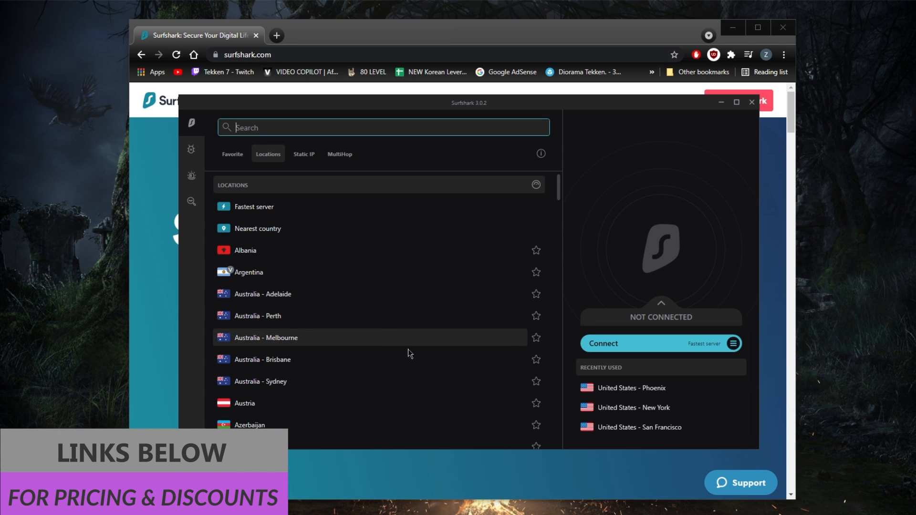
pyautogui.moveTo(414, 360)
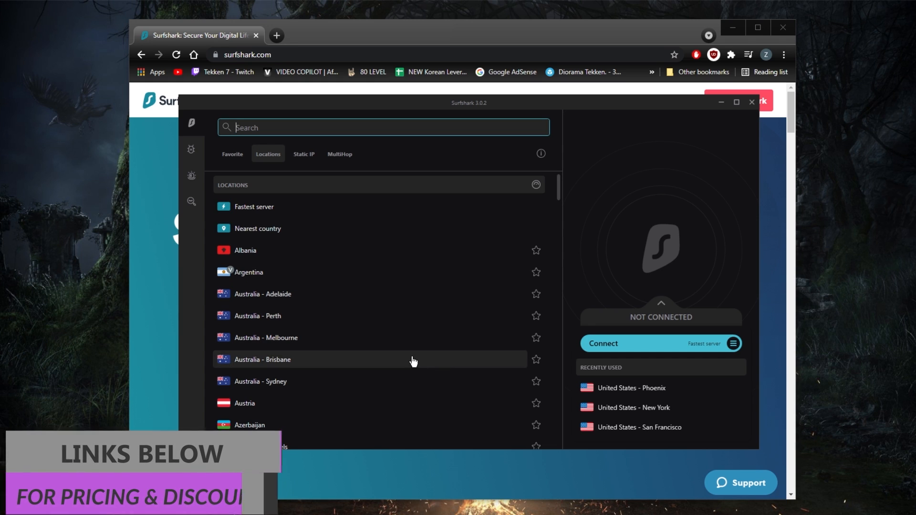